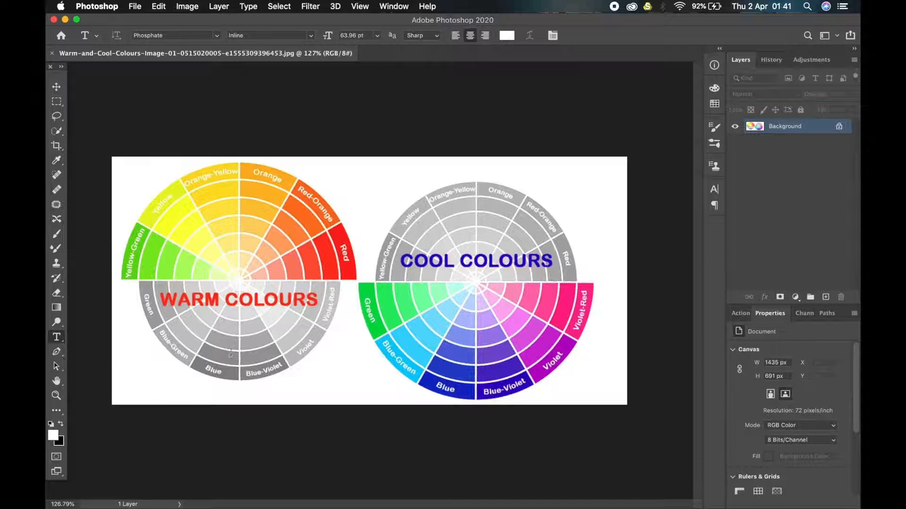
mouse_move(247, 334)
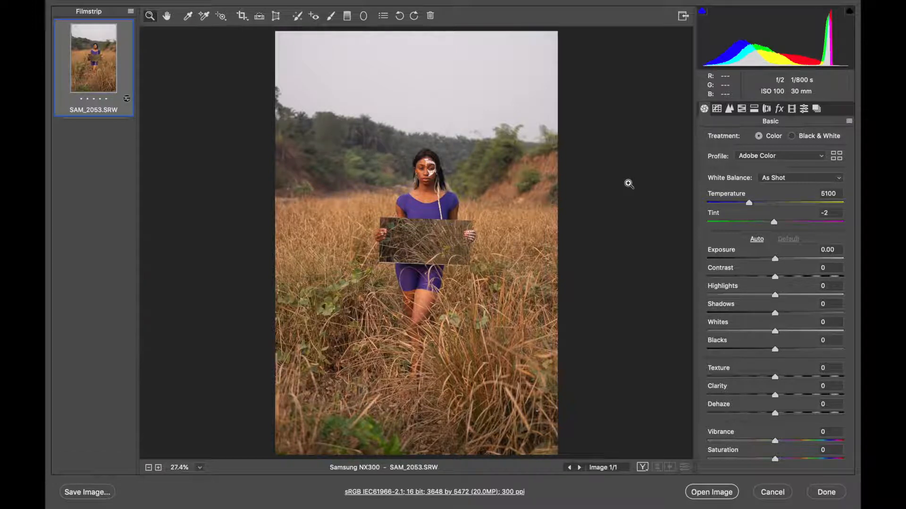
mouse_move(400, 220)
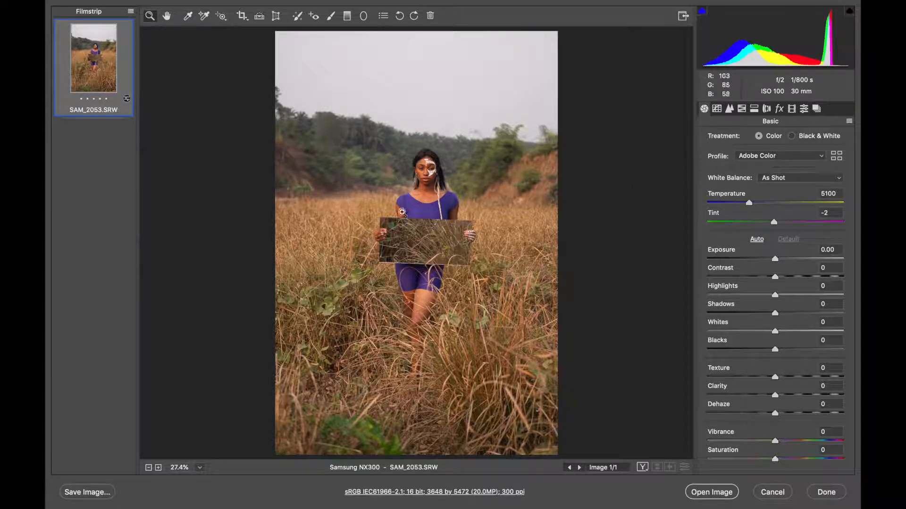
mouse_move(430, 283)
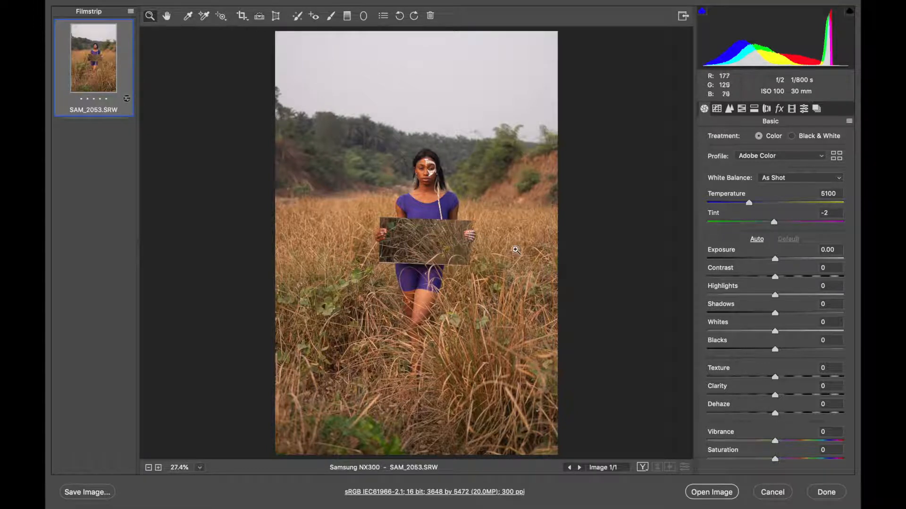
Raise the white-balance temperature to 6000 for a warmer image.
drag(749, 203, 760, 203)
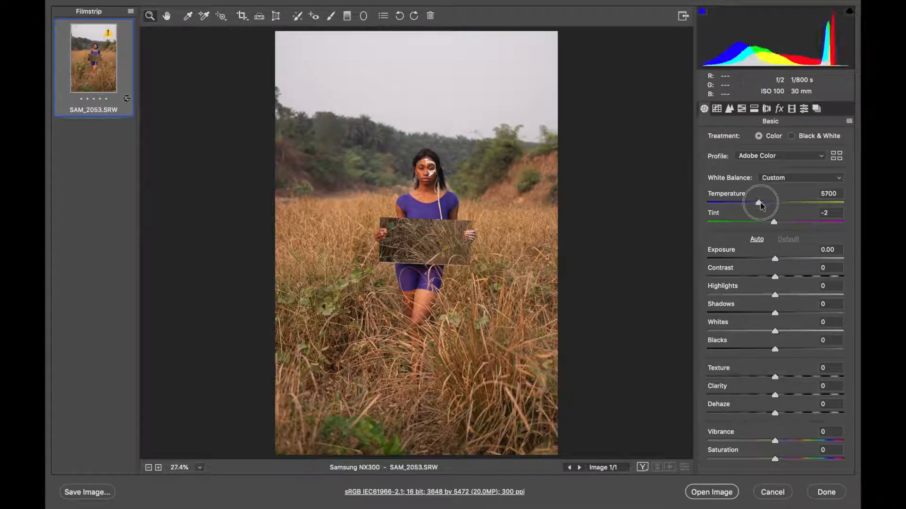
drag(759, 202, 763, 203)
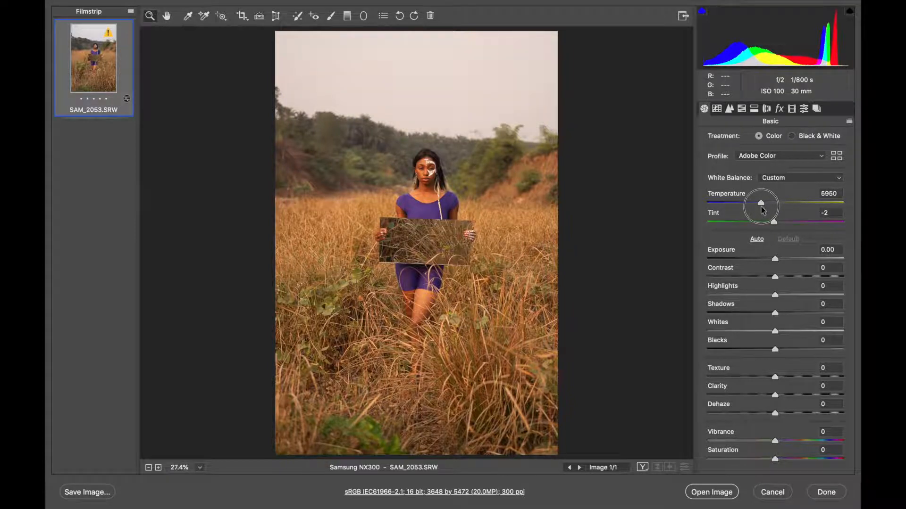
Shift the tint toward magenta, settling around +20 after testing the extremes.
drag(762, 222, 779, 222)
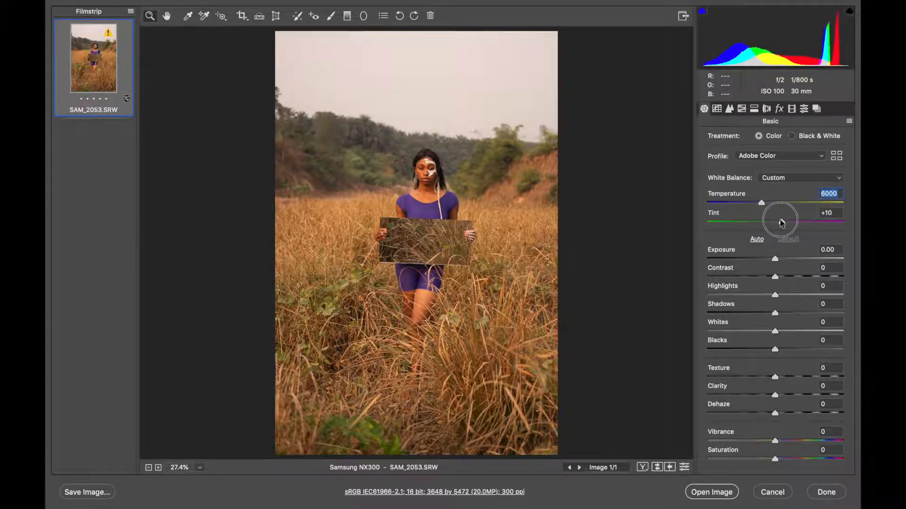
drag(777, 221, 786, 221)
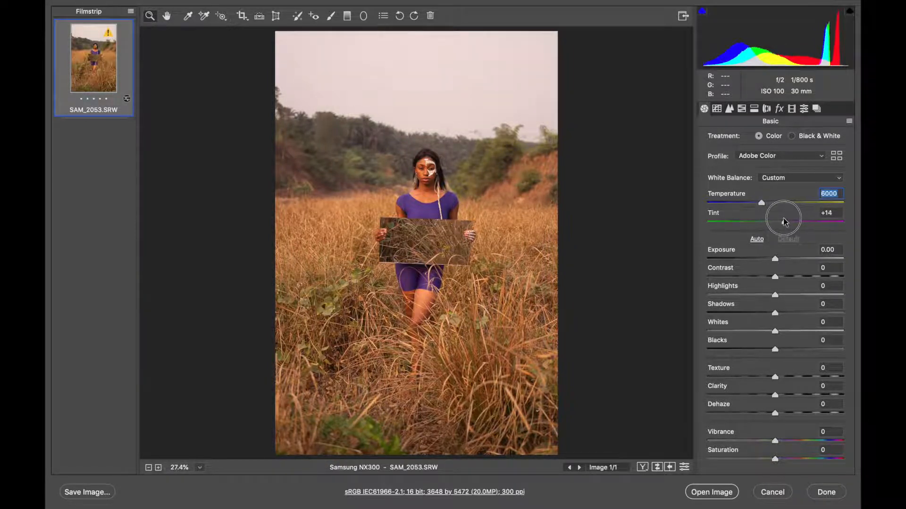
drag(774, 221, 786, 221)
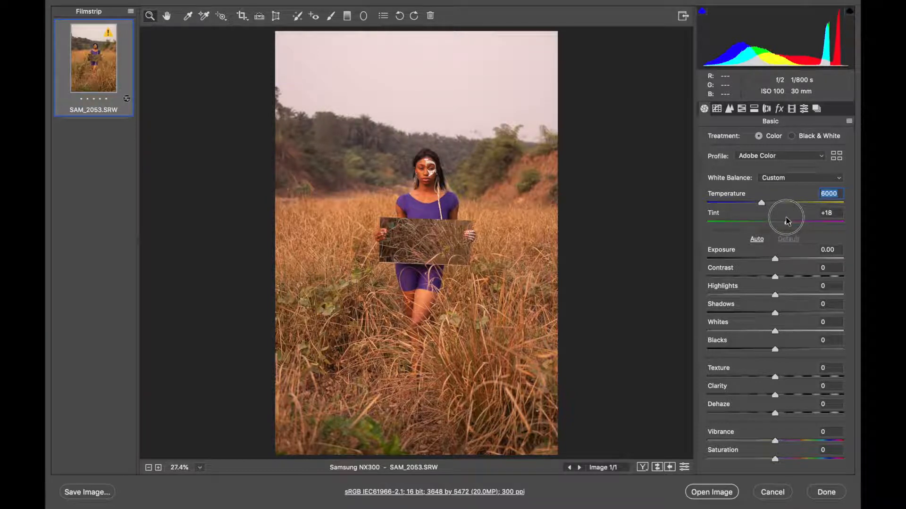
drag(785, 221, 706, 221)
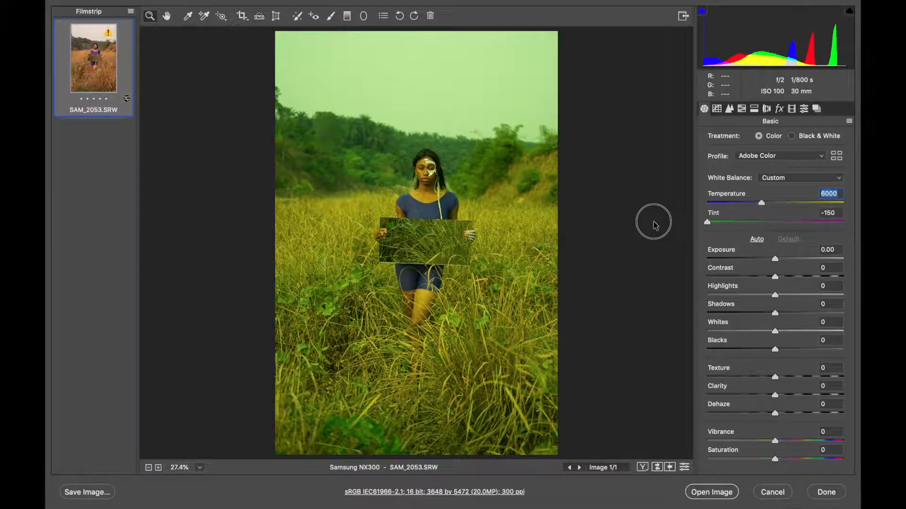
drag(705, 222, 796, 221)
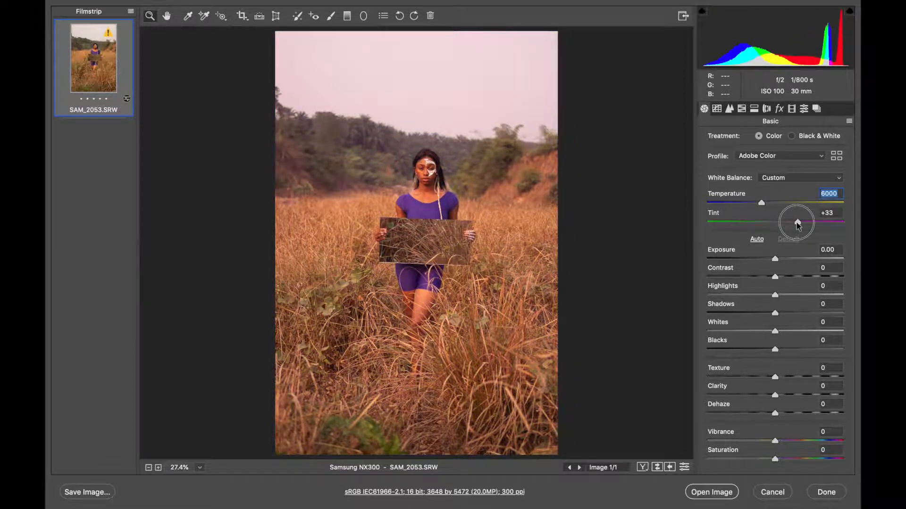
drag(795, 221, 784, 222)
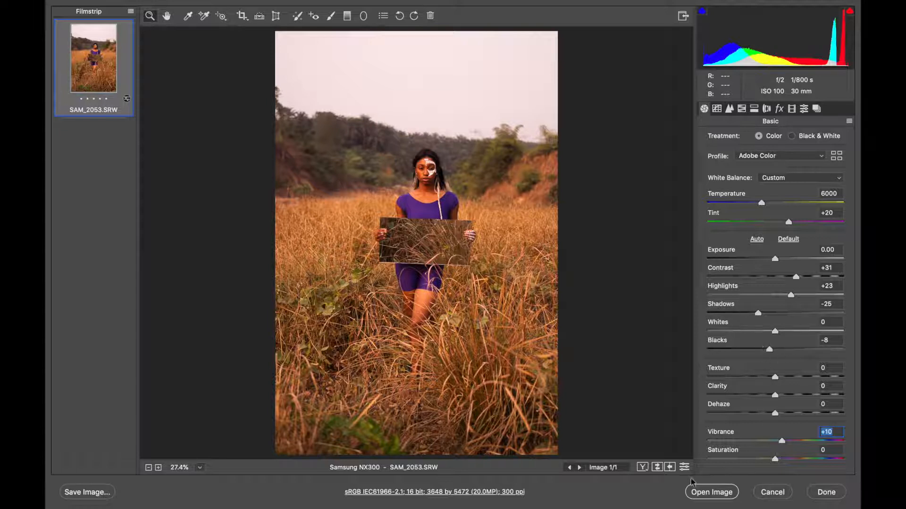
Toggle the defaults preview to compare before/after, then restore the edited settings.
click(682, 467)
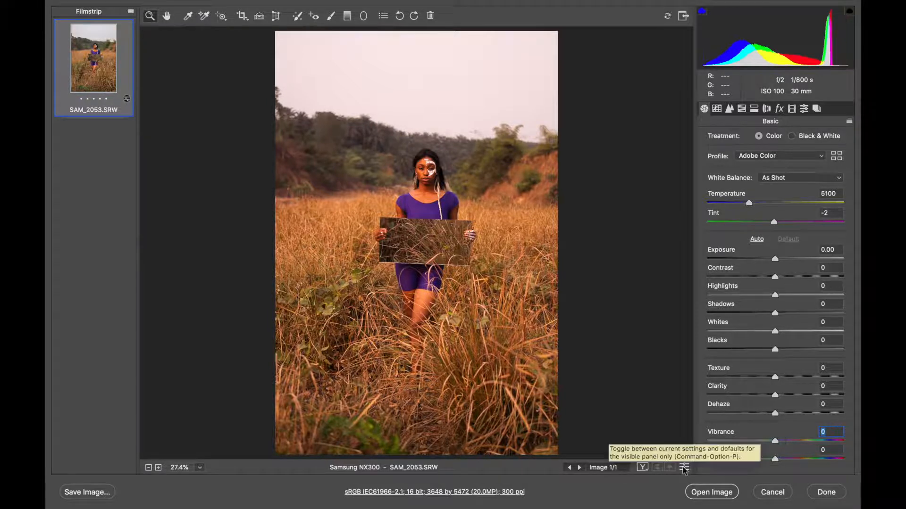
click(756, 238)
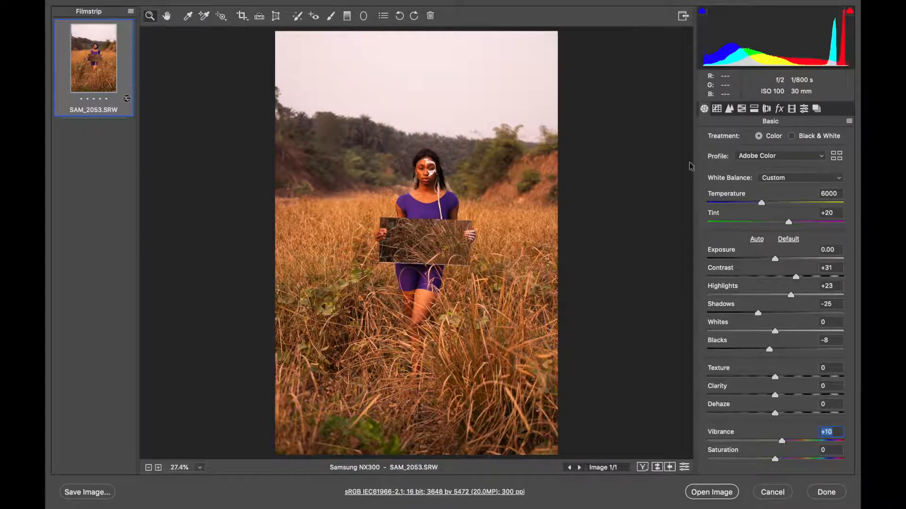
Move past the Detail panel to the HSL Adjustments panel on its Hue tab.
click(741, 109)
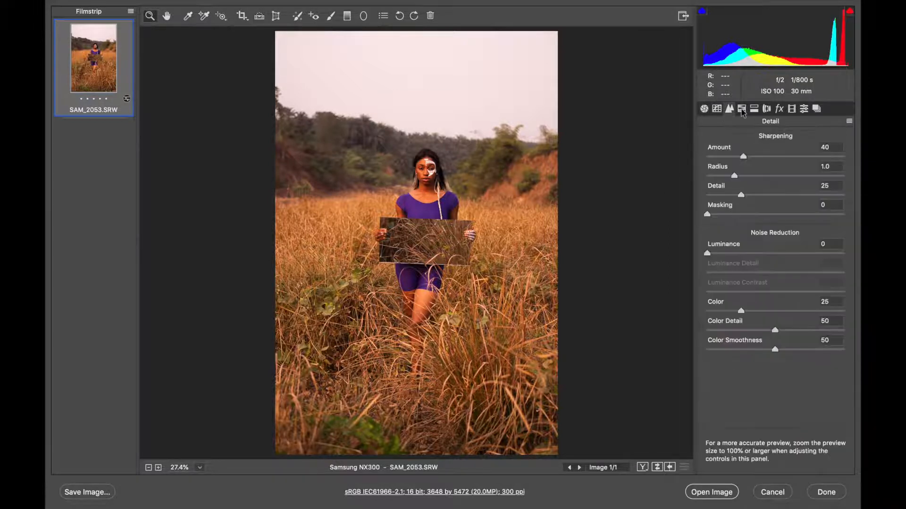
click(741, 109)
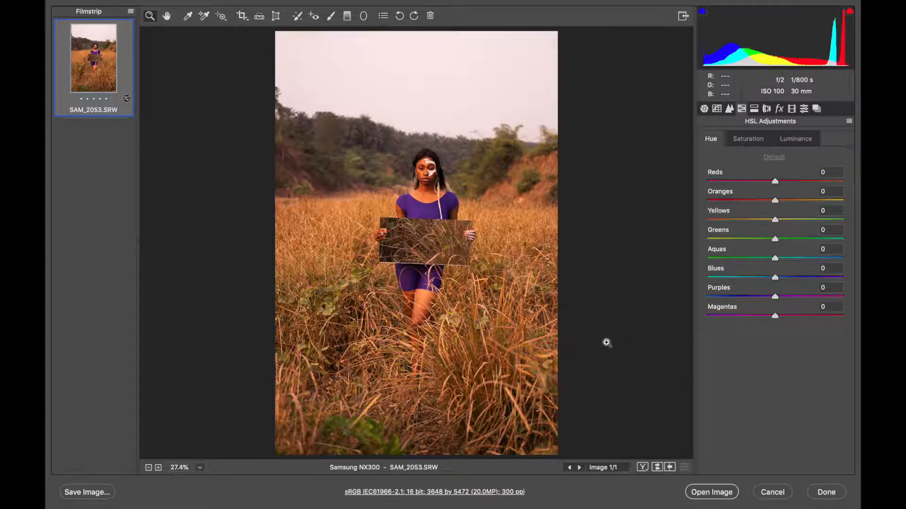
mouse_move(422, 221)
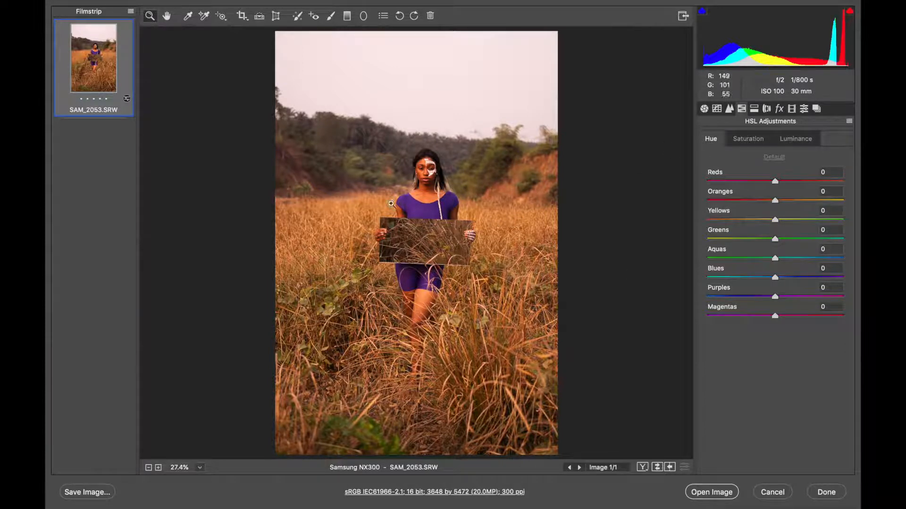
mouse_move(450, 217)
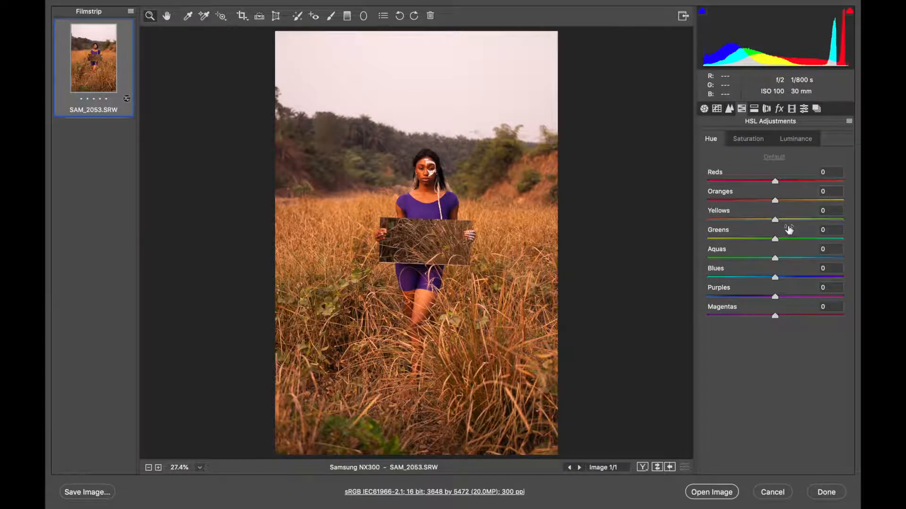
Shift yellow hues to -90 and greens to -100, turning the grass orange.
drag(775, 219, 710, 219)
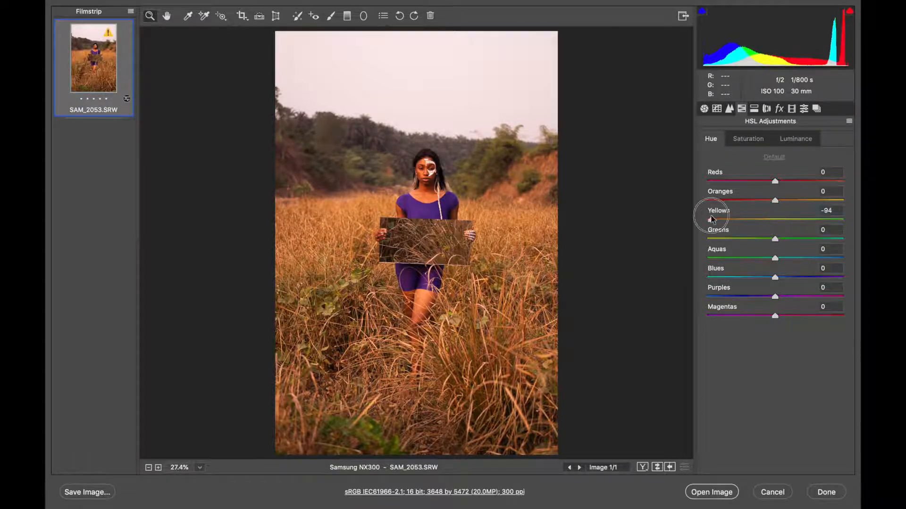
drag(710, 219, 816, 219)
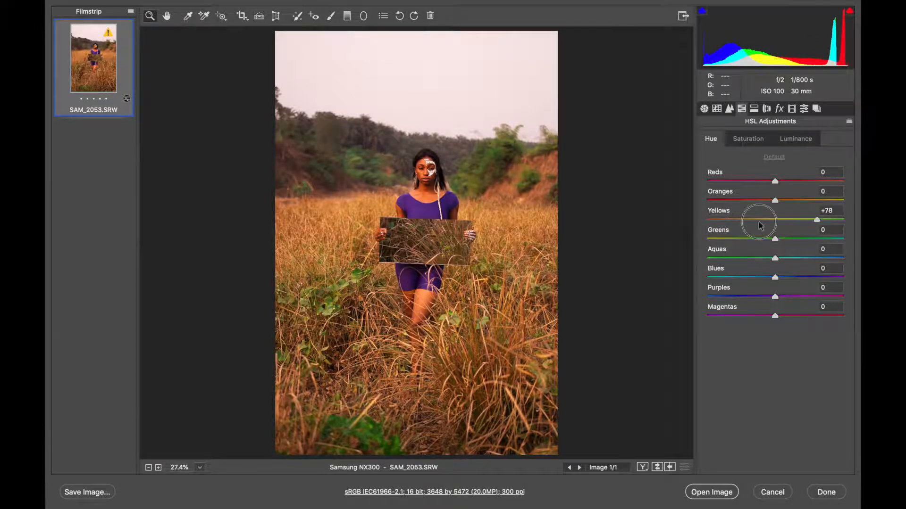
drag(816, 220, 713, 219)
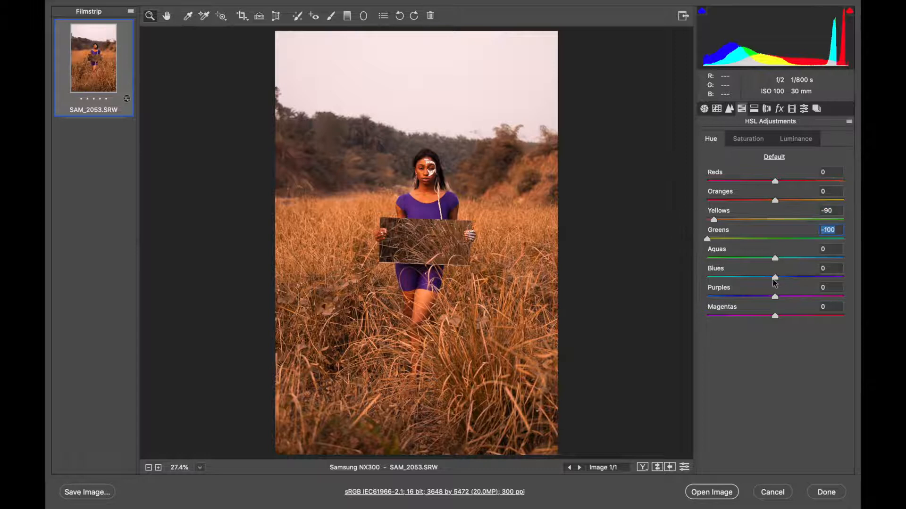
Shift blues to -72 and purples to -71, with oranges at +17.
drag(775, 278, 825, 277)
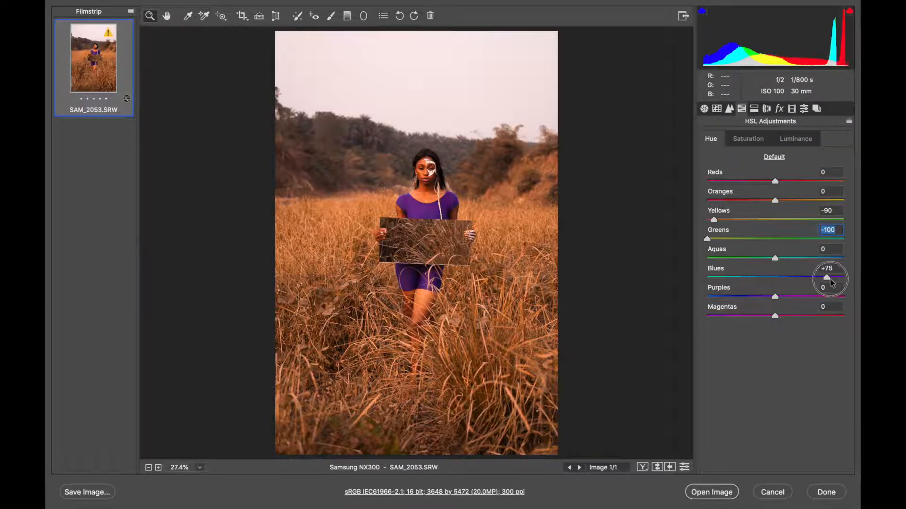
drag(826, 277, 726, 278)
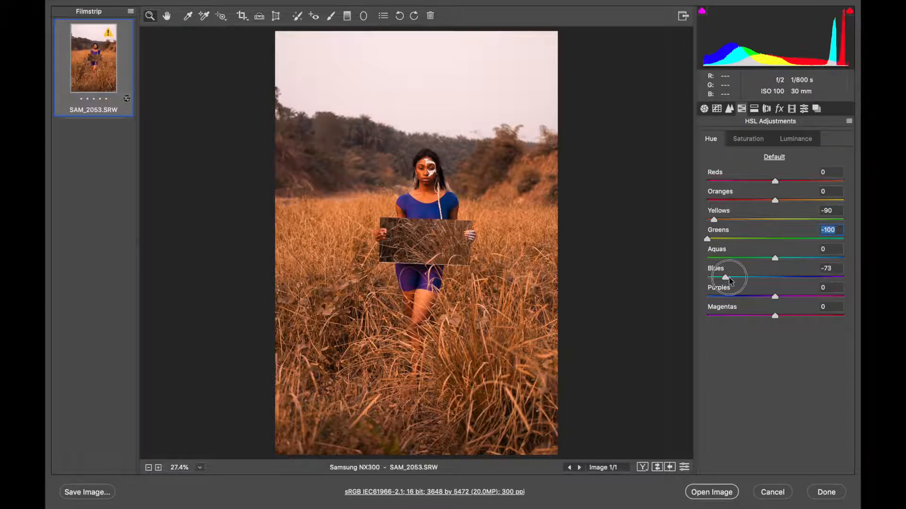
drag(775, 296, 727, 296)
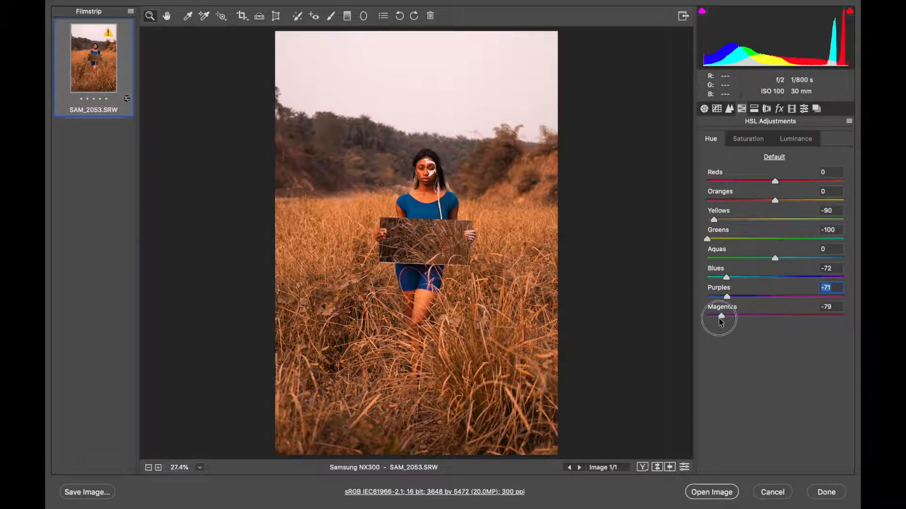
drag(721, 316, 780, 316)
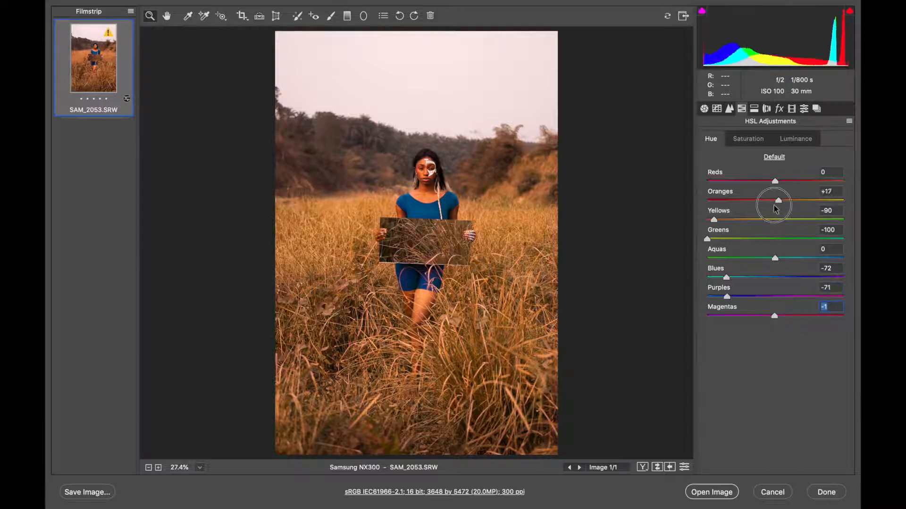
Desaturate magentas to -93, purples, blues and aquas (-86), and greens to -100.
click(748, 138)
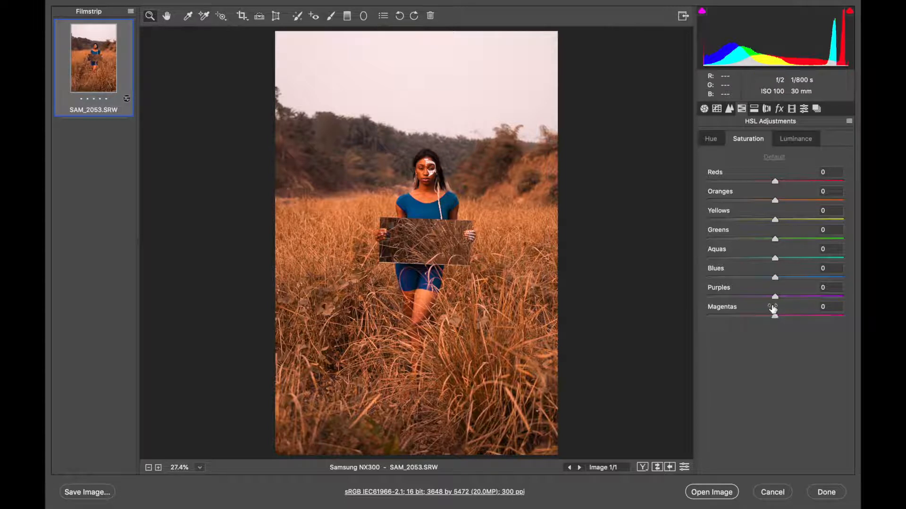
drag(775, 296, 711, 316)
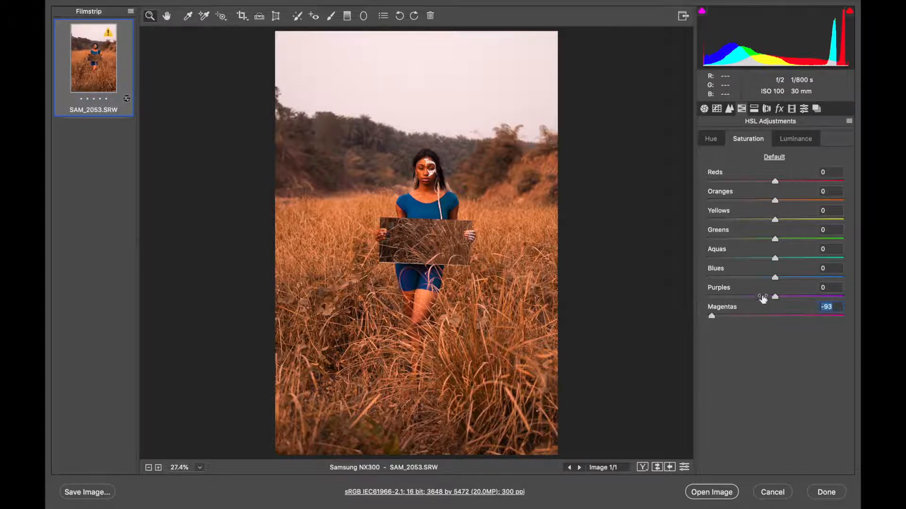
drag(774, 296, 731, 296)
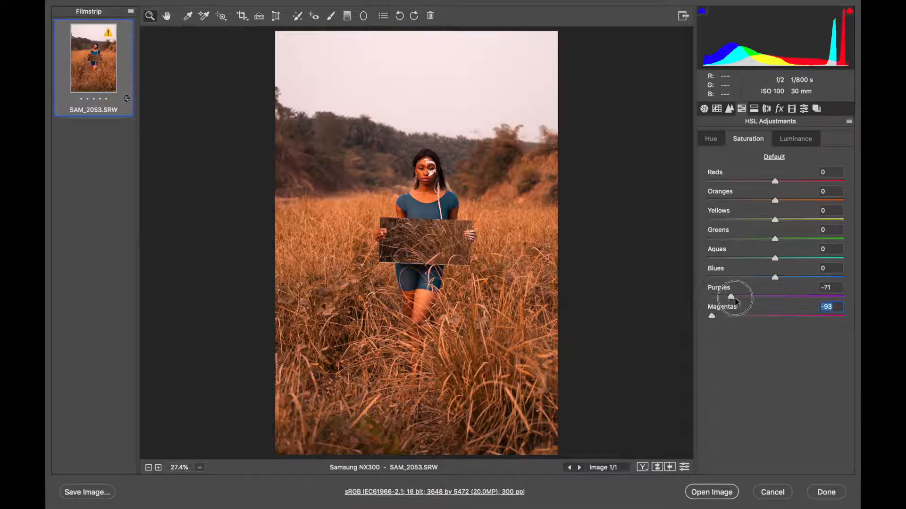
drag(731, 297, 748, 296)
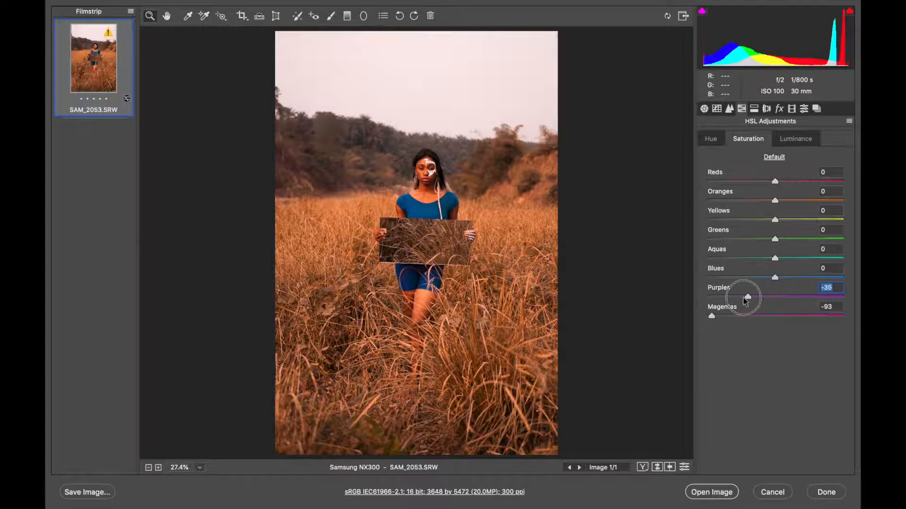
drag(748, 296, 732, 296)
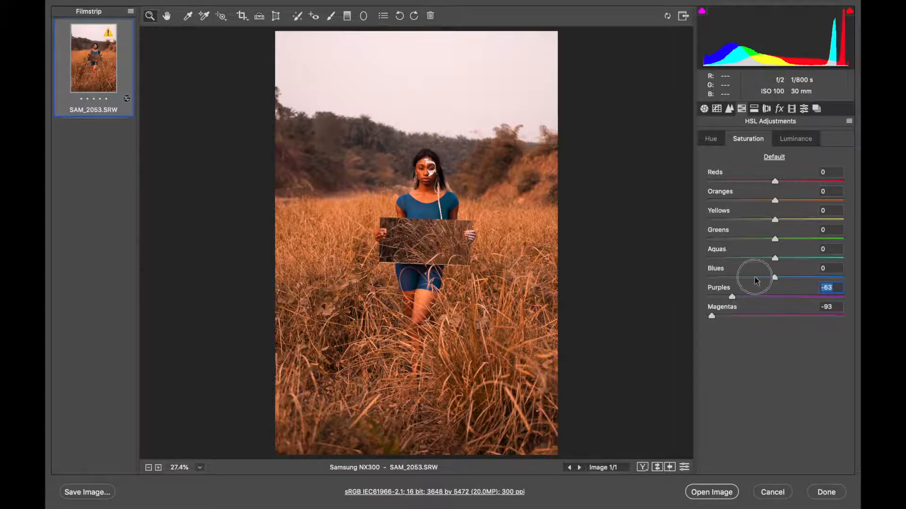
drag(775, 278, 738, 277)
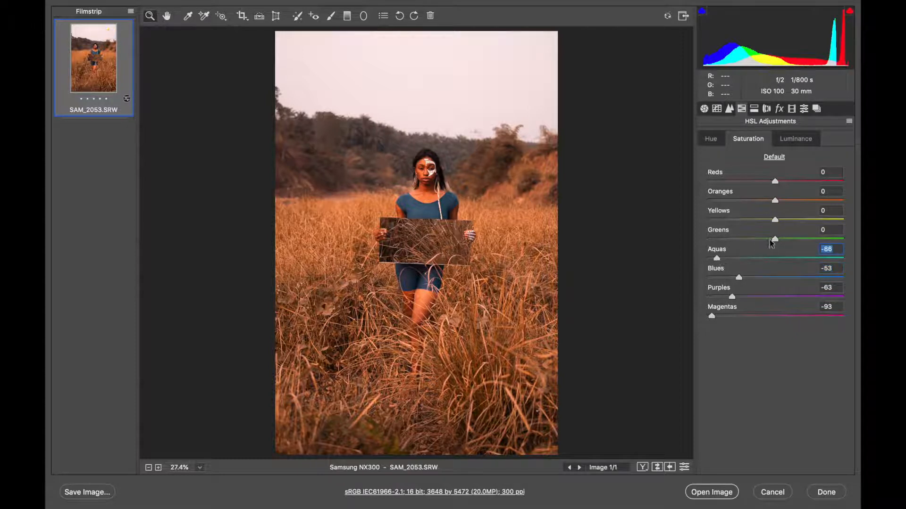
drag(774, 239, 710, 238)
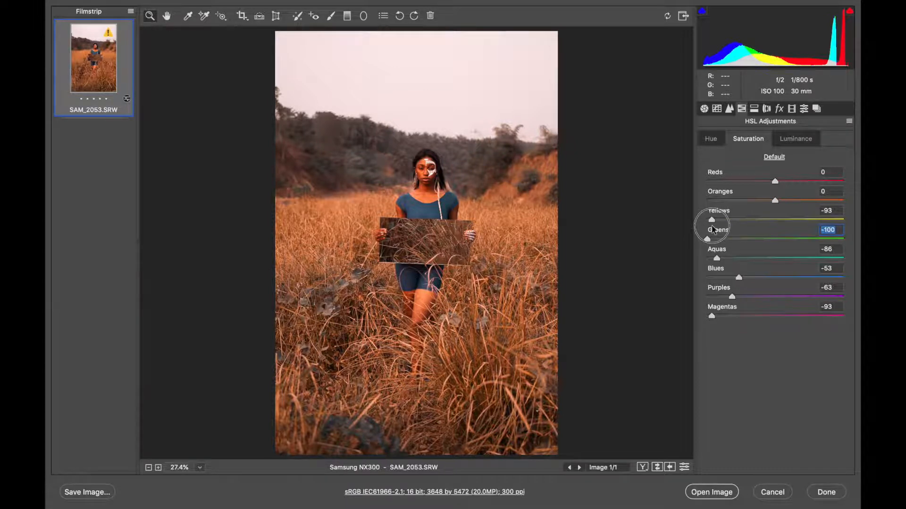
Raise yellow saturation to +8 and lower oranges to -10, then show luminance.
drag(711, 219, 717, 219)
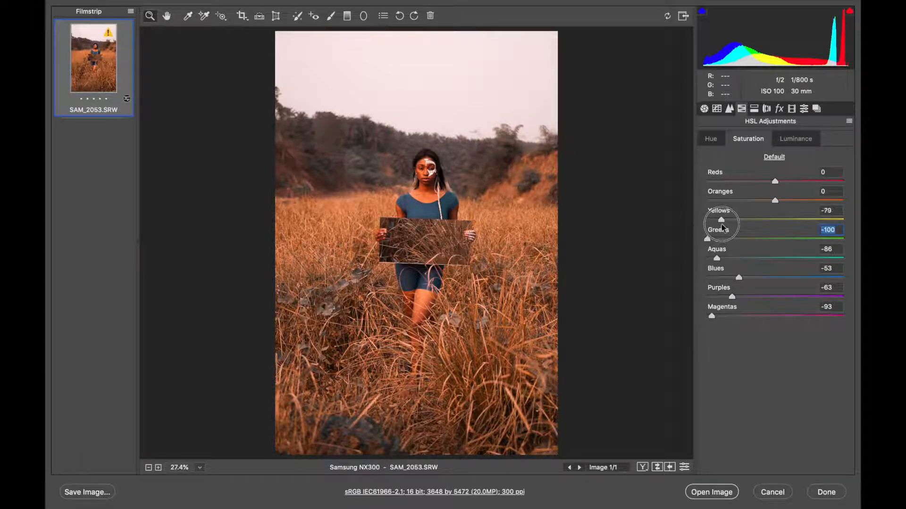
drag(705, 221, 710, 220)
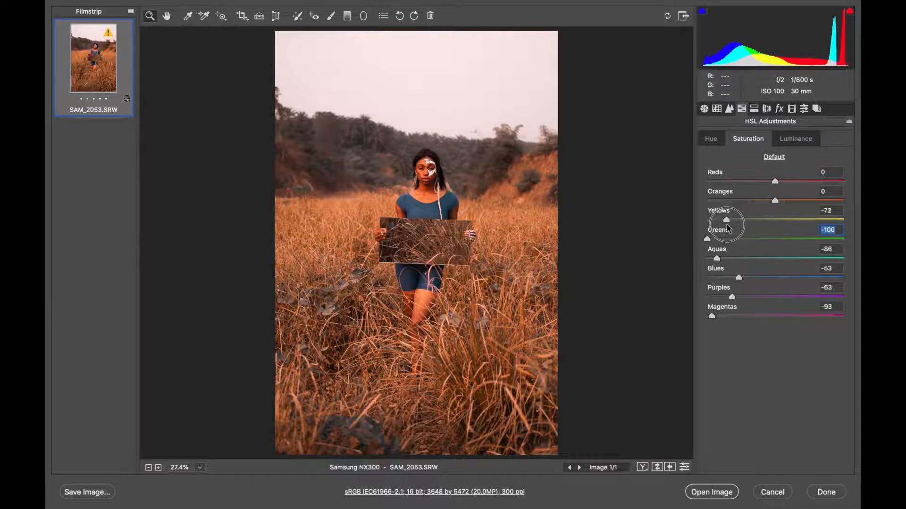
drag(733, 220, 741, 220)
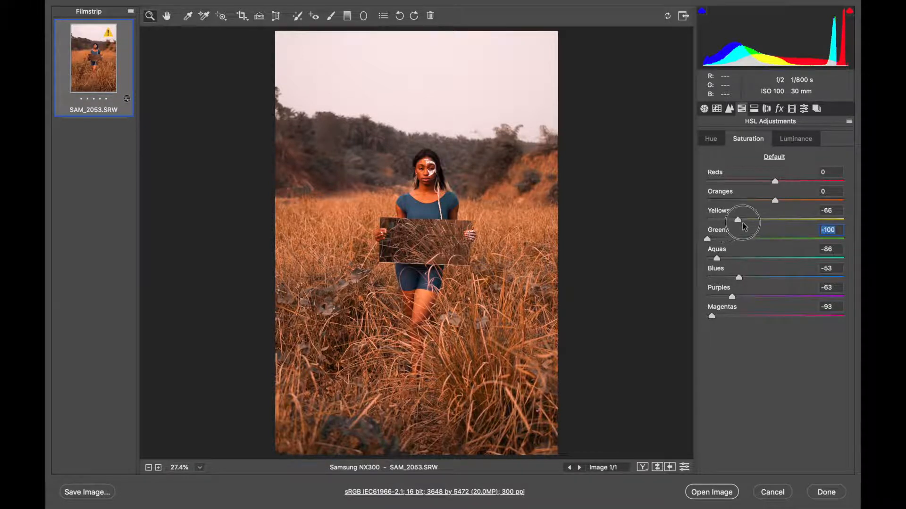
drag(737, 220, 780, 220)
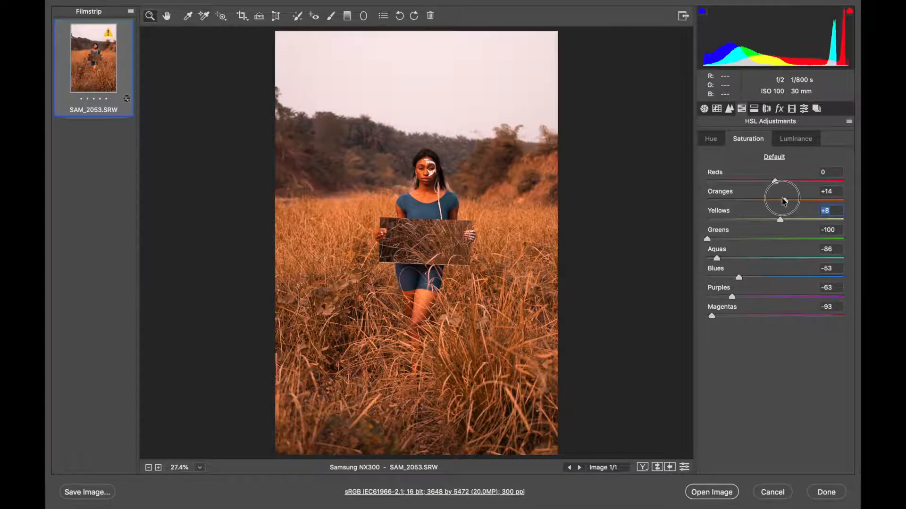
drag(777, 181, 770, 181)
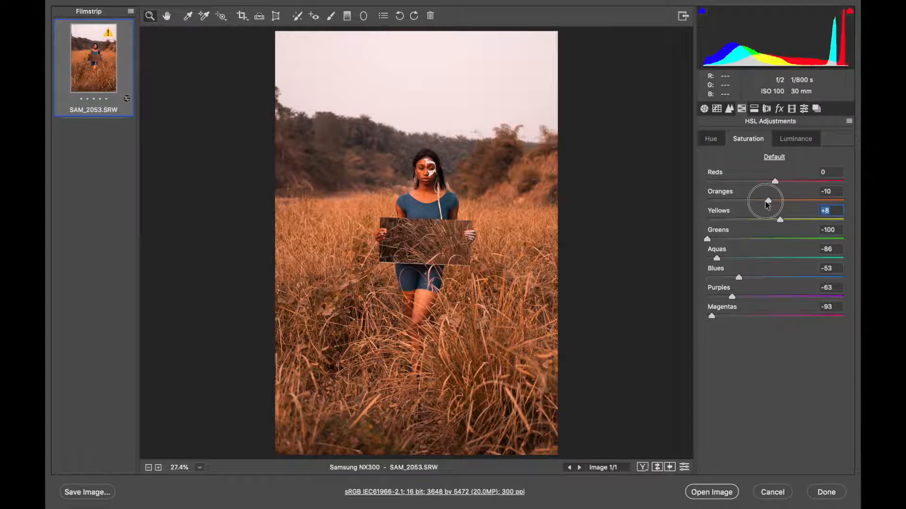
click(795, 138)
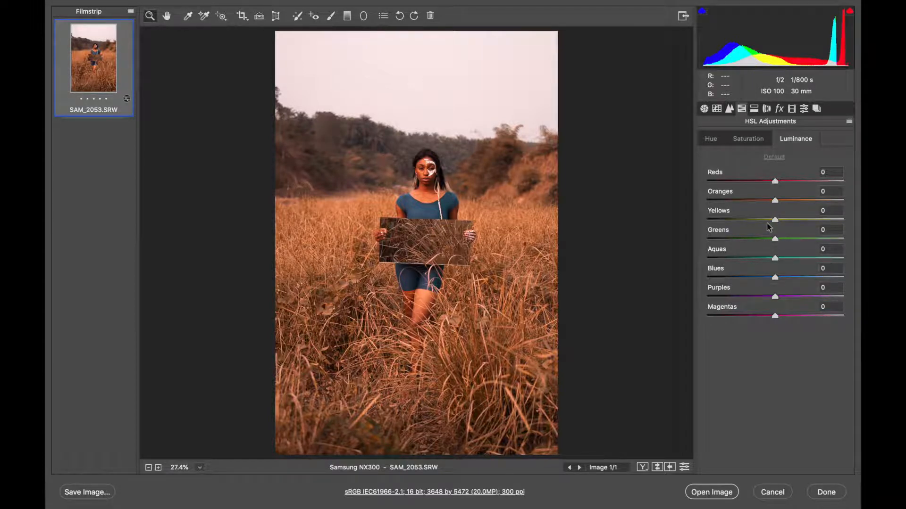
mouse_move(775, 278)
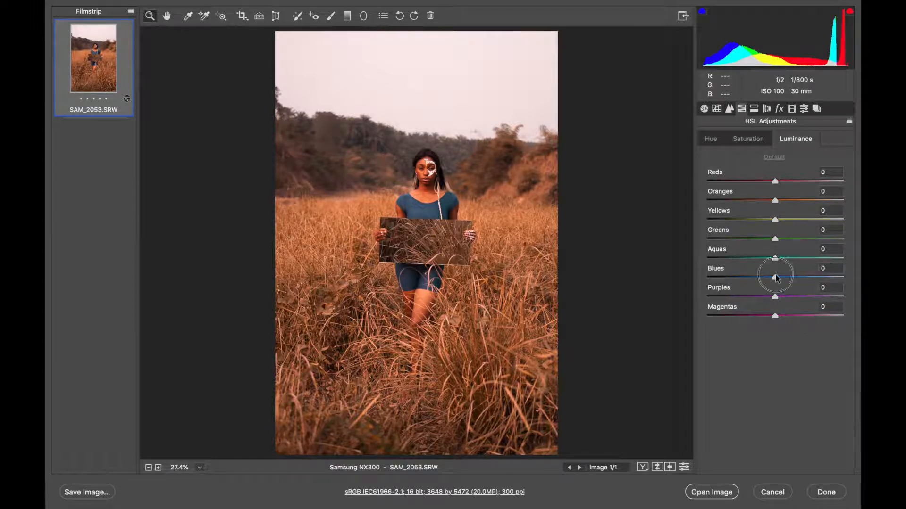
Set blue luminance to +15 and aqua luminance to +24.
drag(775, 278, 805, 278)
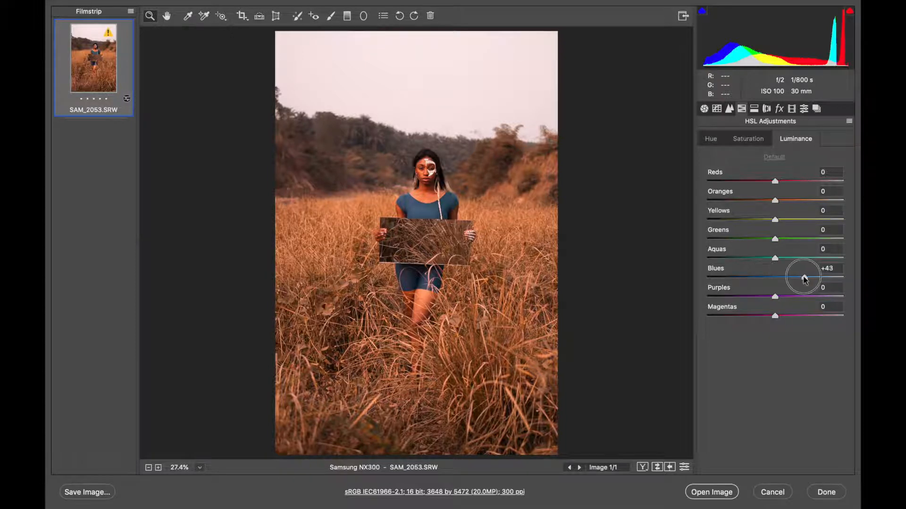
drag(803, 277, 784, 277)
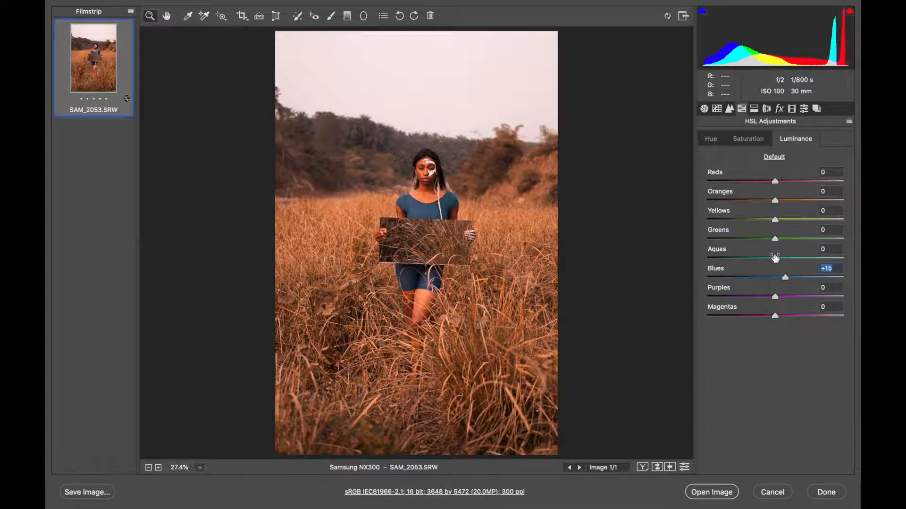
drag(769, 258, 792, 258)
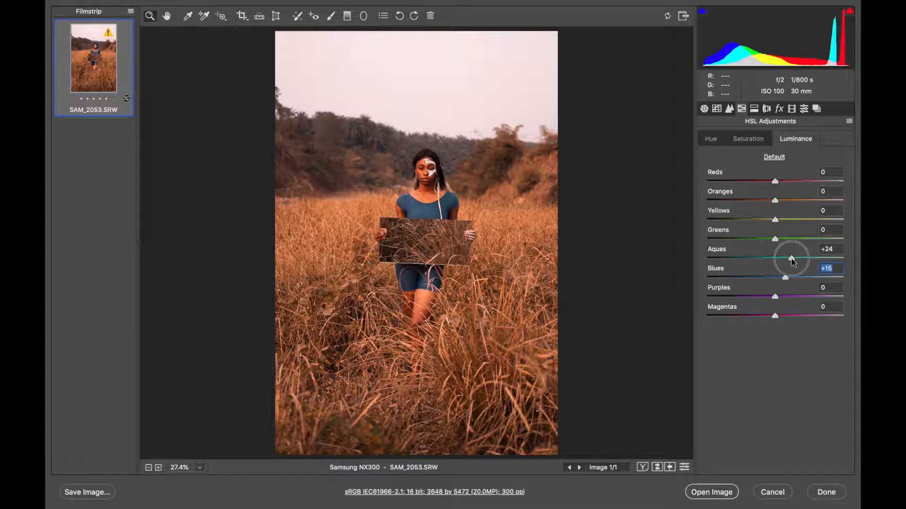
drag(792, 258, 743, 258)
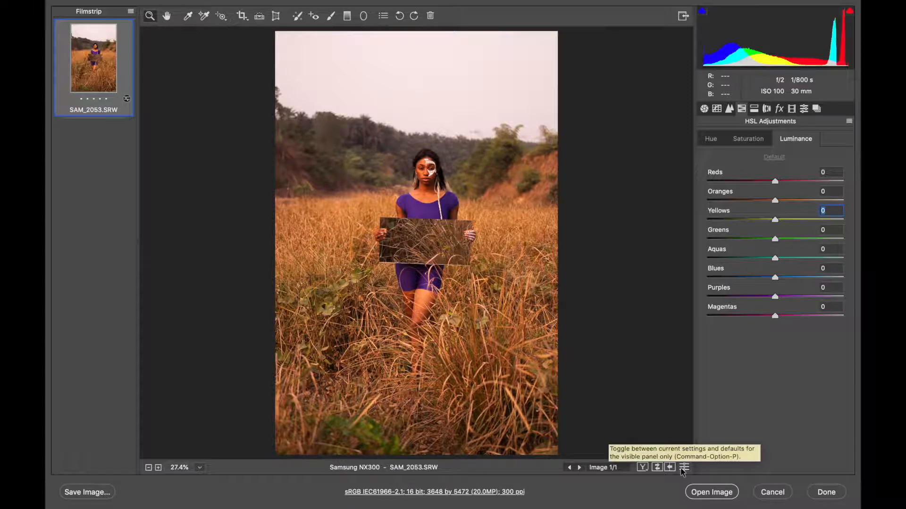
Return from the defaults preview to the current grade with hues showing.
click(684, 471)
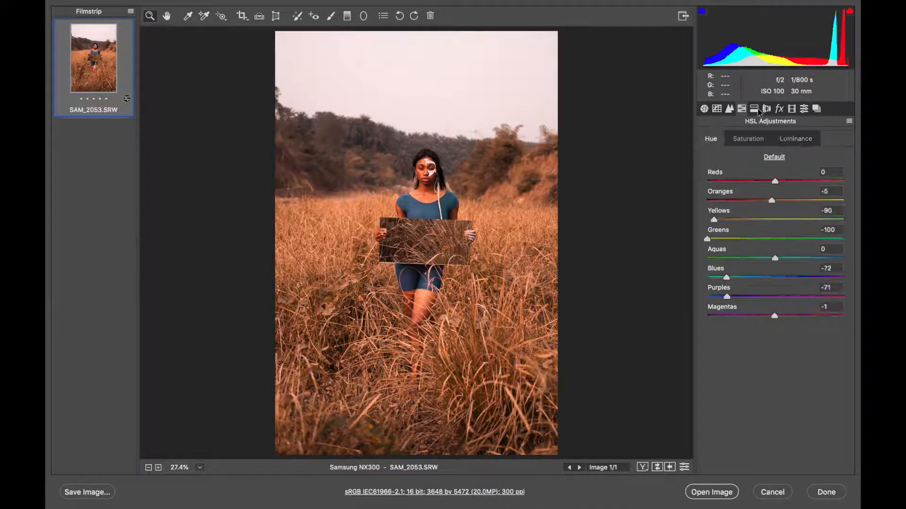
In Split Toning, set highlights hue 48 and saturation 9.
click(754, 109)
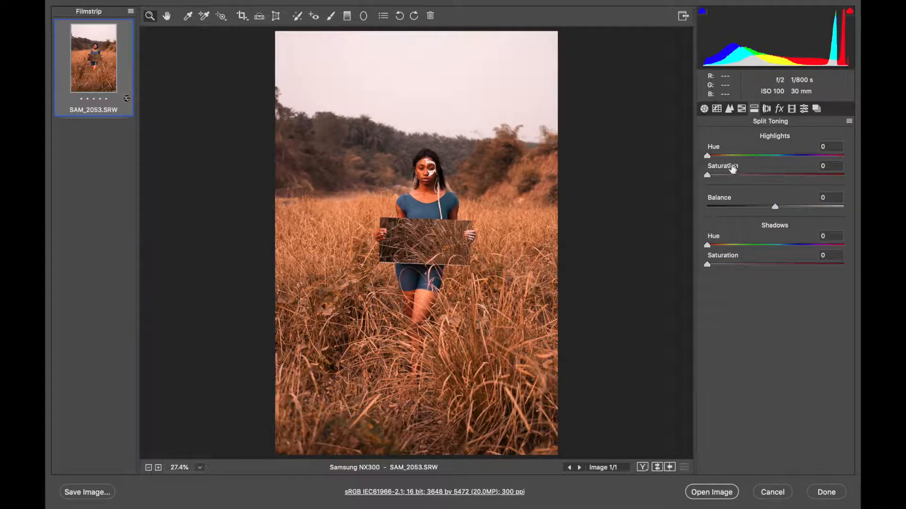
mouse_move(766, 137)
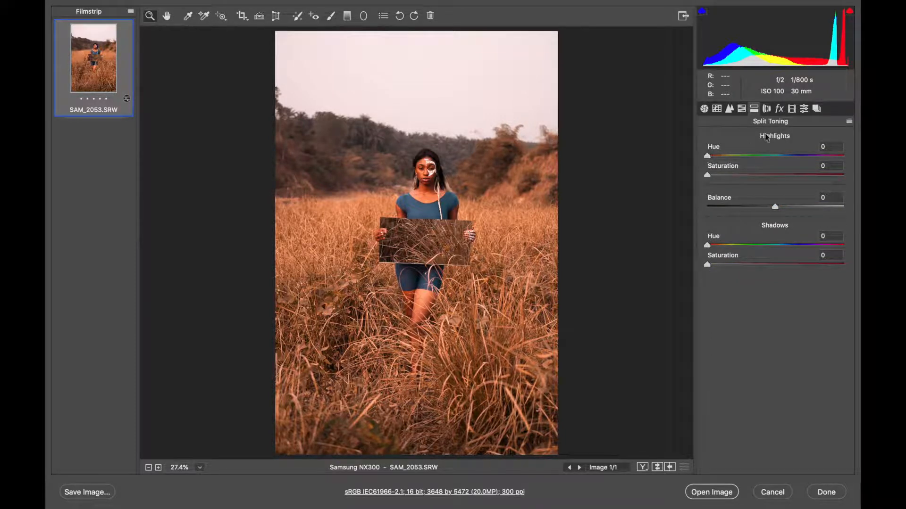
drag(707, 156, 723, 156)
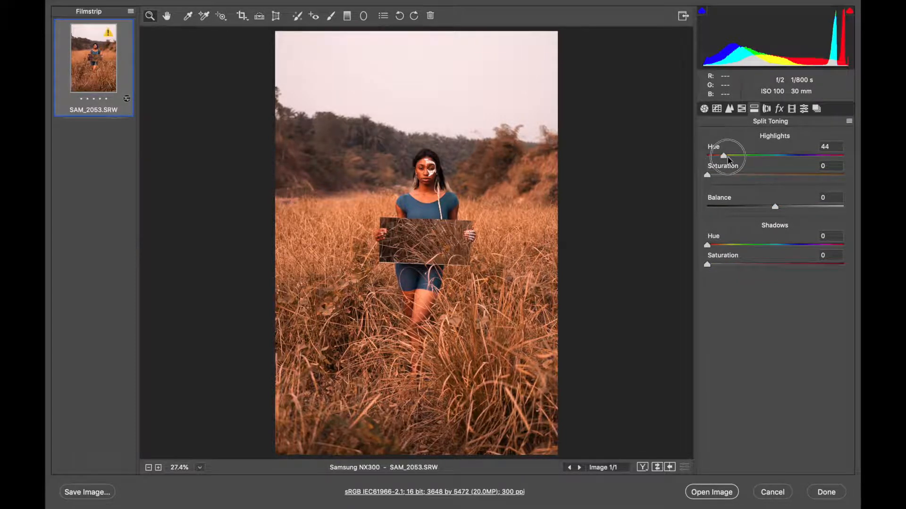
drag(723, 155, 726, 155)
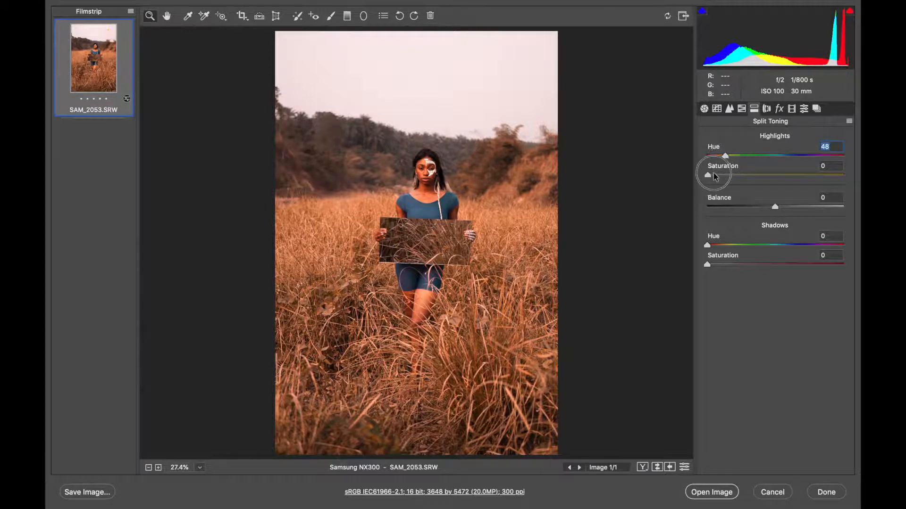
drag(707, 175, 712, 175)
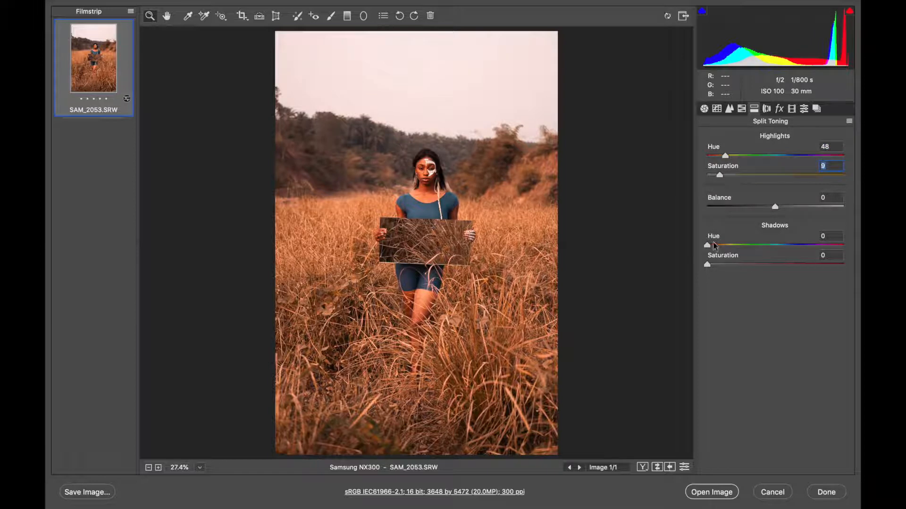
Set shadows hue 48 and saturation 10, with balance +43.
drag(707, 245, 726, 245)
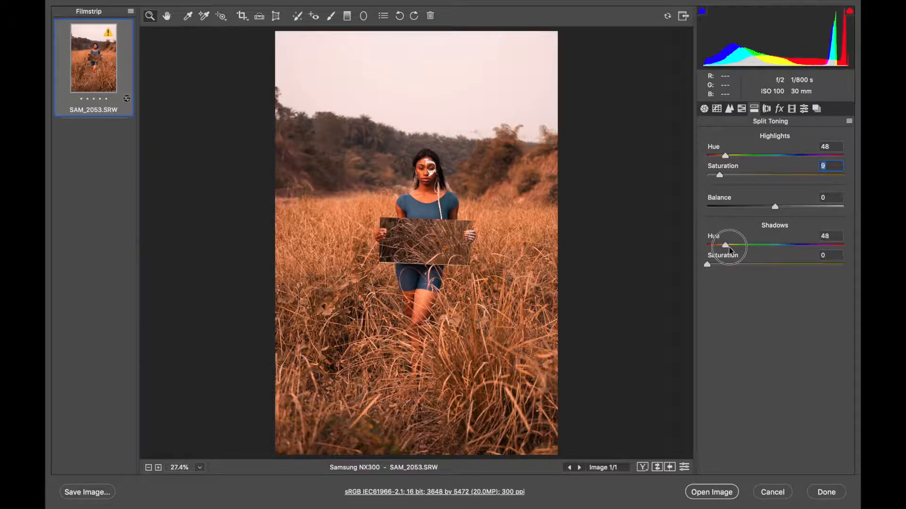
drag(706, 264, 718, 264)
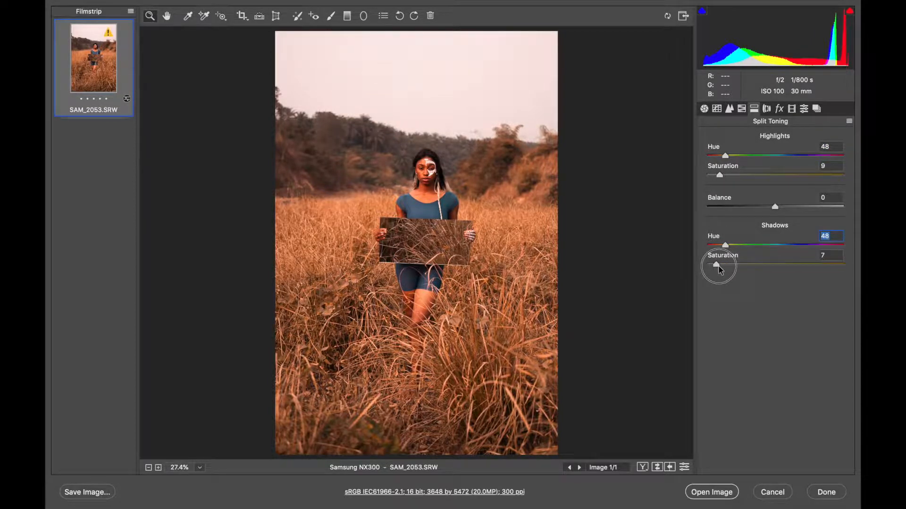
drag(718, 268, 724, 267)
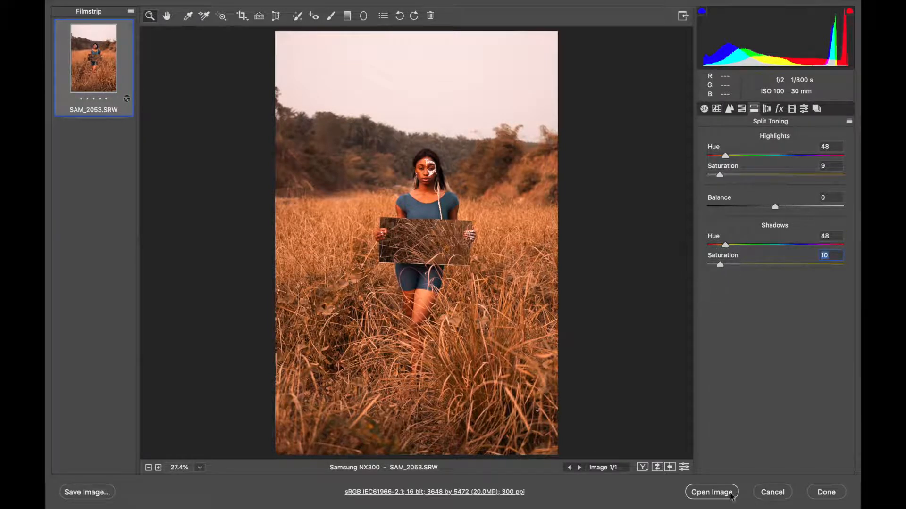
click(683, 467)
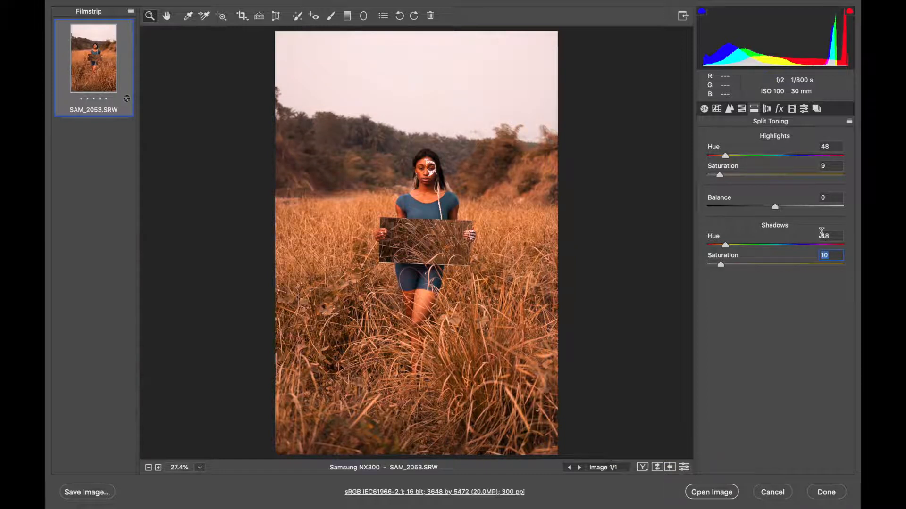
drag(775, 206, 797, 207)
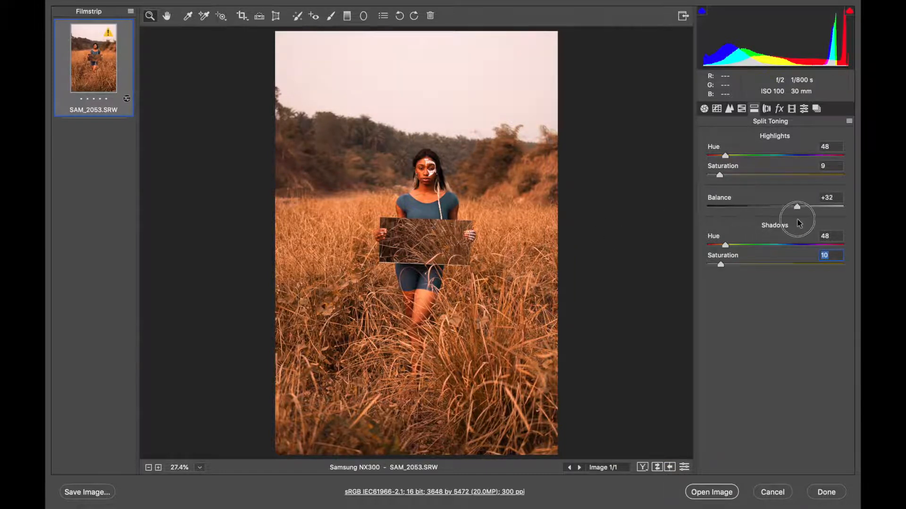
drag(797, 207, 803, 207)
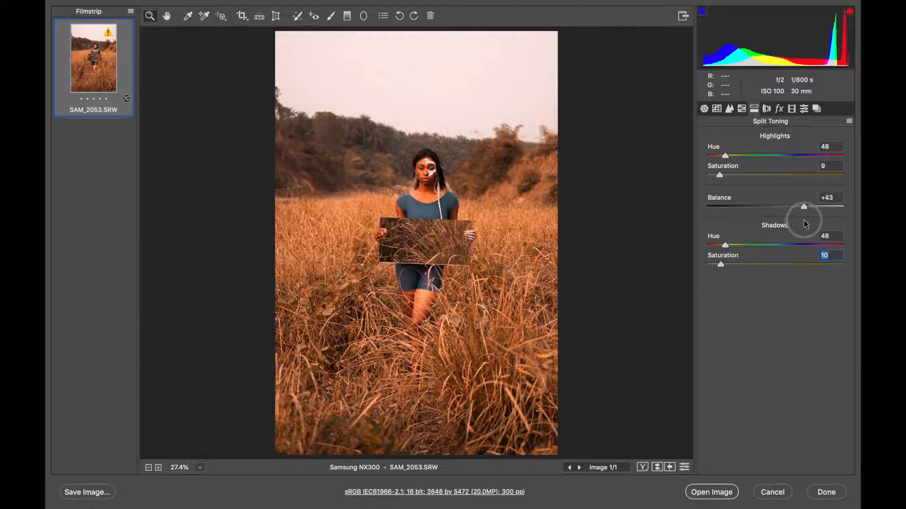
Add a post-crop vignette with amount -13 and midpoint 54 in Effects.
click(778, 109)
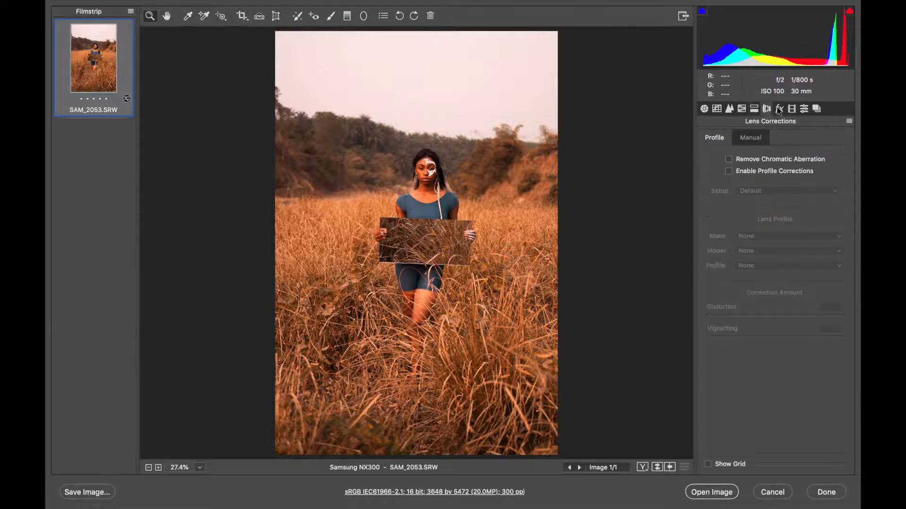
click(778, 108)
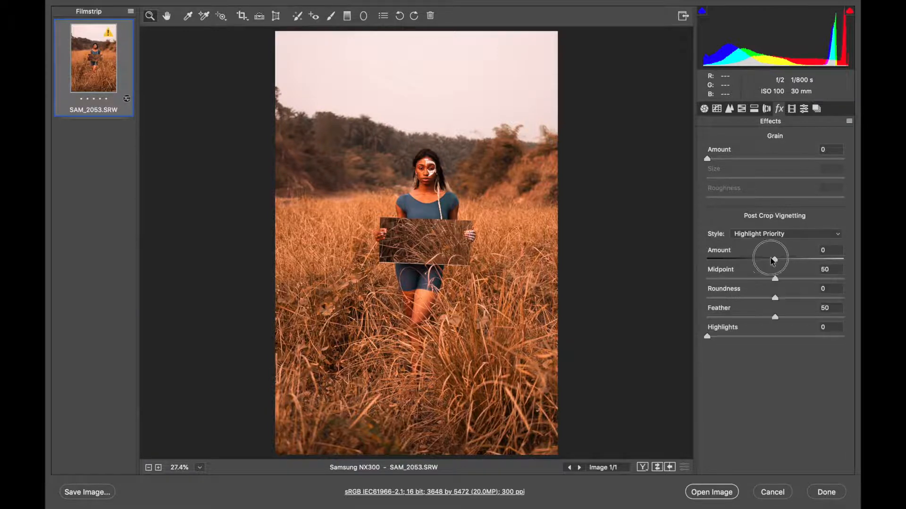
drag(774, 259, 765, 259)
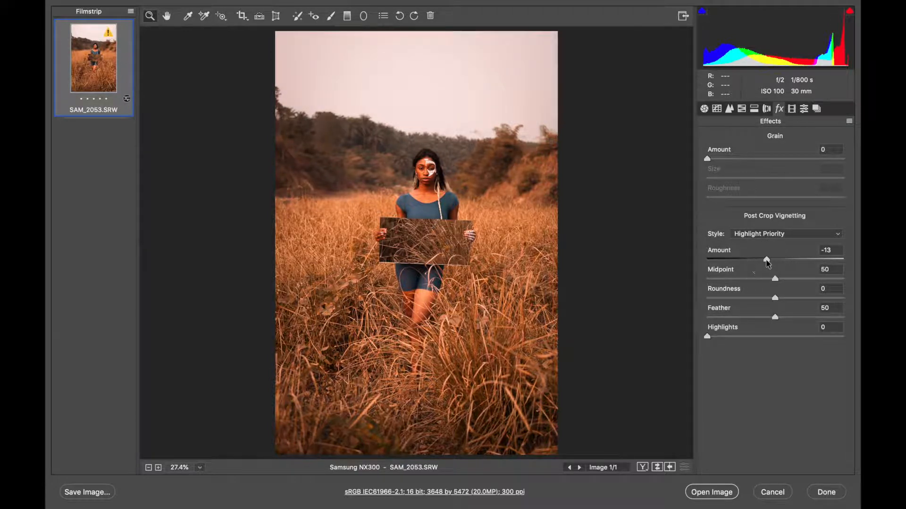
drag(774, 278, 799, 278)
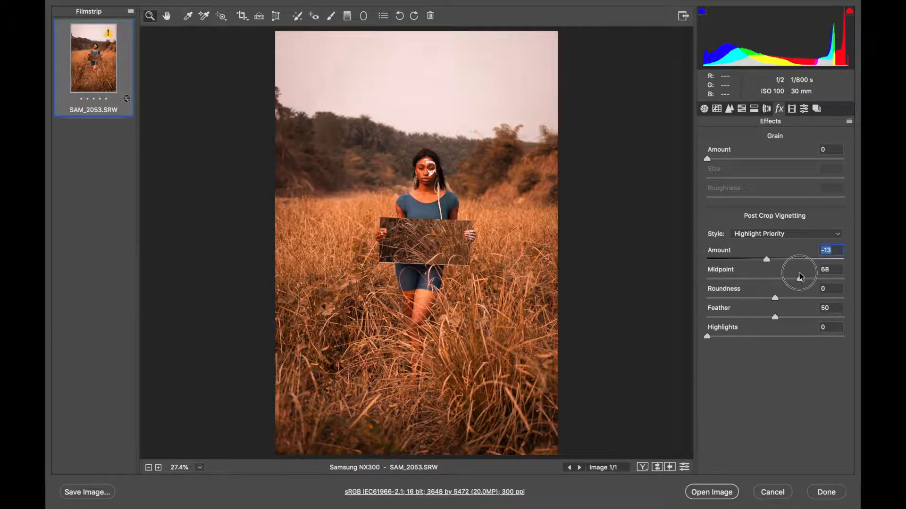
drag(801, 278, 780, 278)
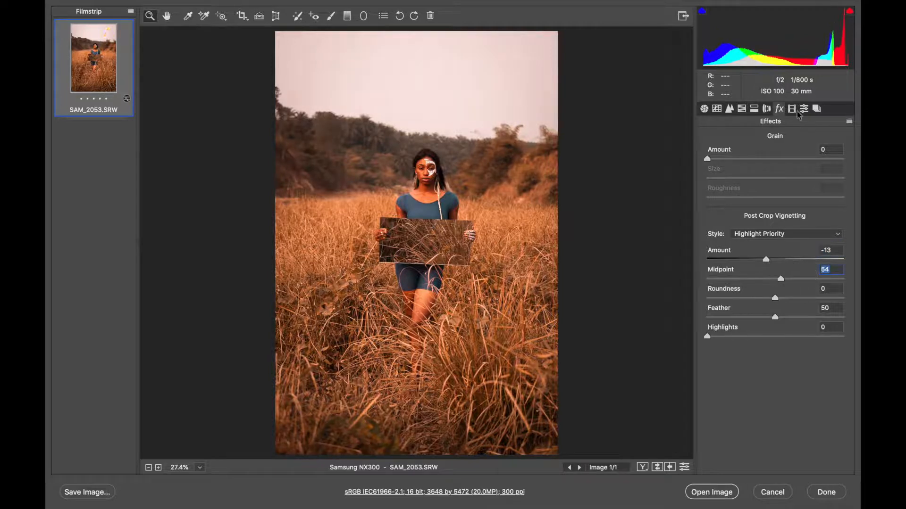
click(804, 109)
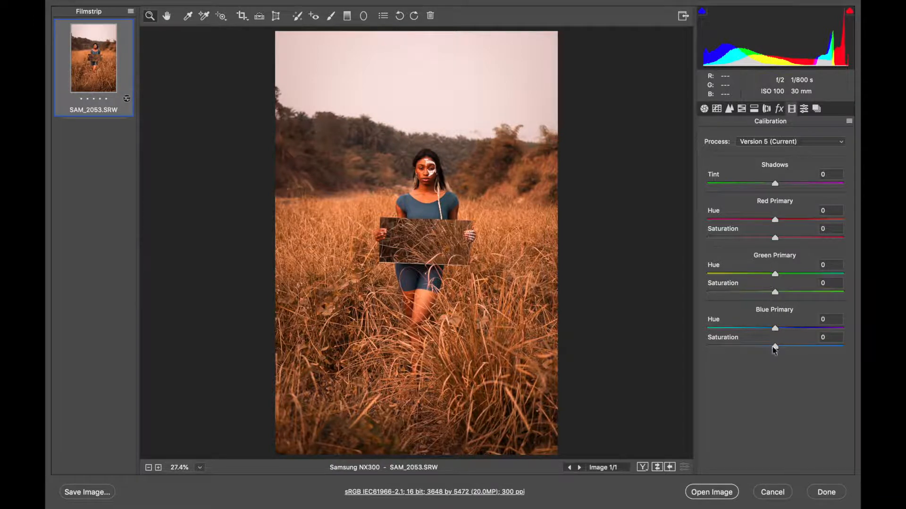
Lower the primary saturations in Calibration to red -8, green -5, blue -8.
drag(775, 347, 769, 347)
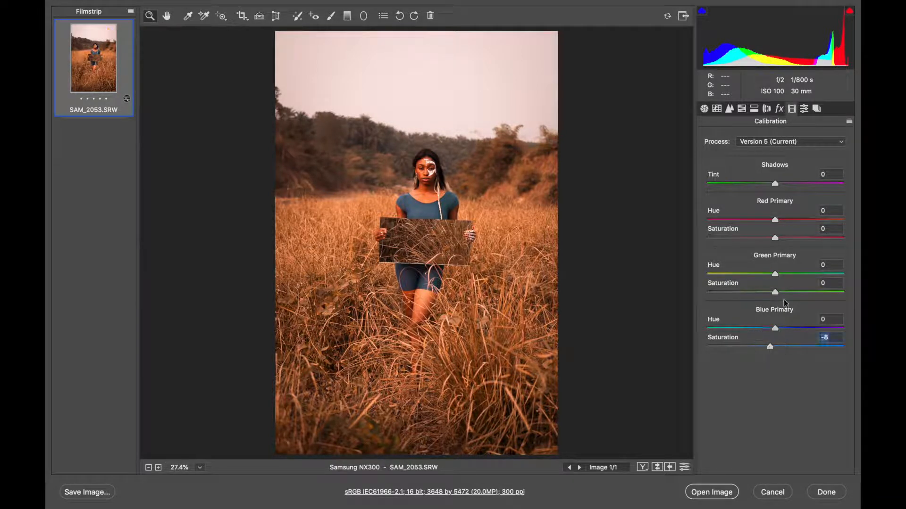
drag(774, 291, 771, 291)
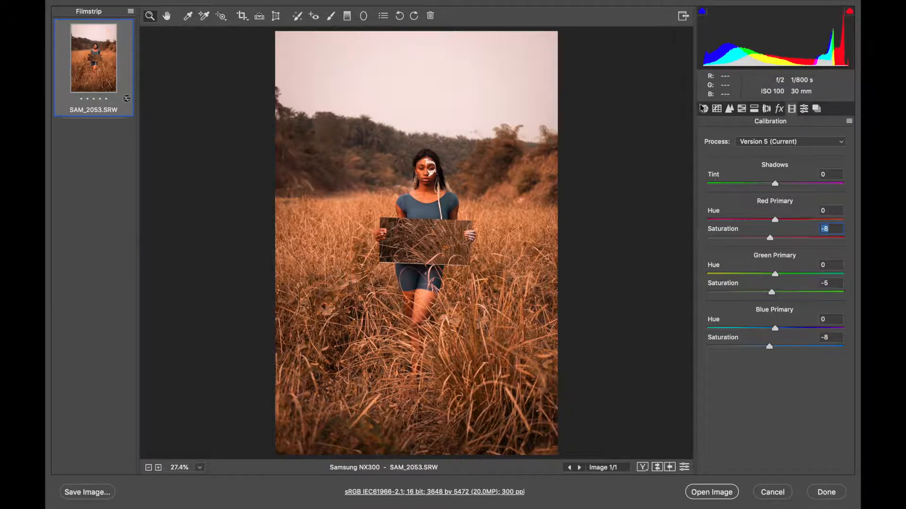
Swap before/after to compare the edit, then lower Vibrance from +10 to -4.
click(704, 108)
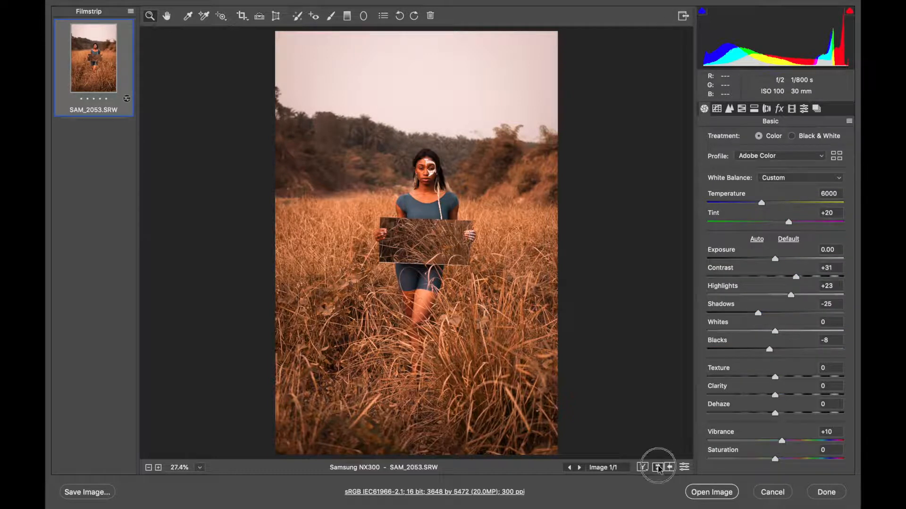
mouse_move(654, 468)
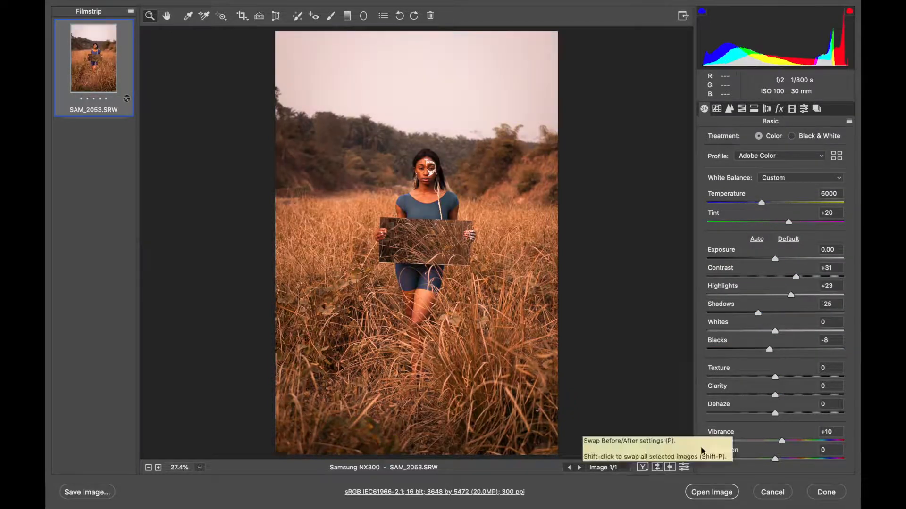
drag(797, 440, 772, 441)
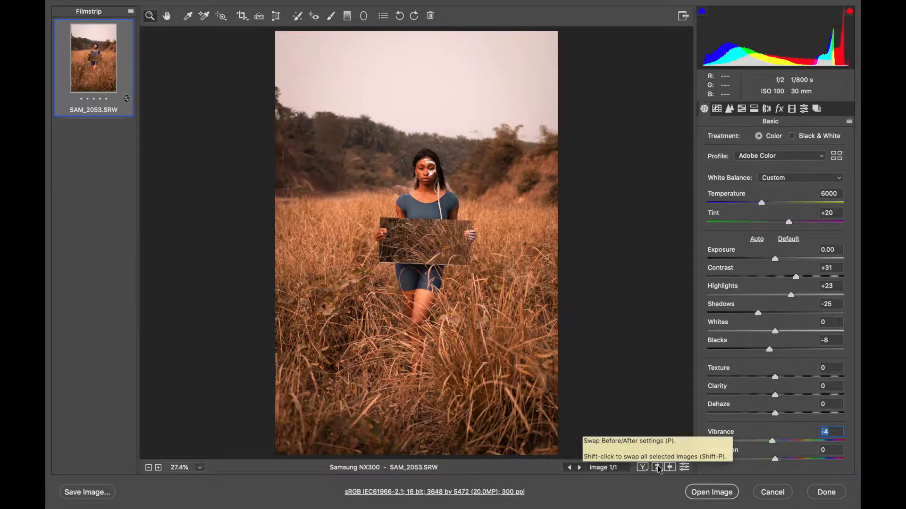
mouse_move(693, 437)
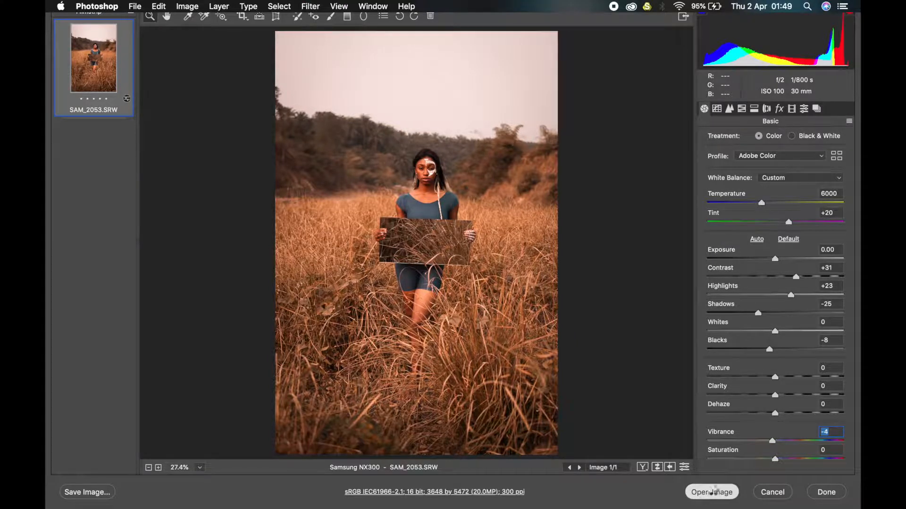
Open the photo in Photoshop and add a Gradient Map adjustment layer using Sepia Antique.
click(711, 492)
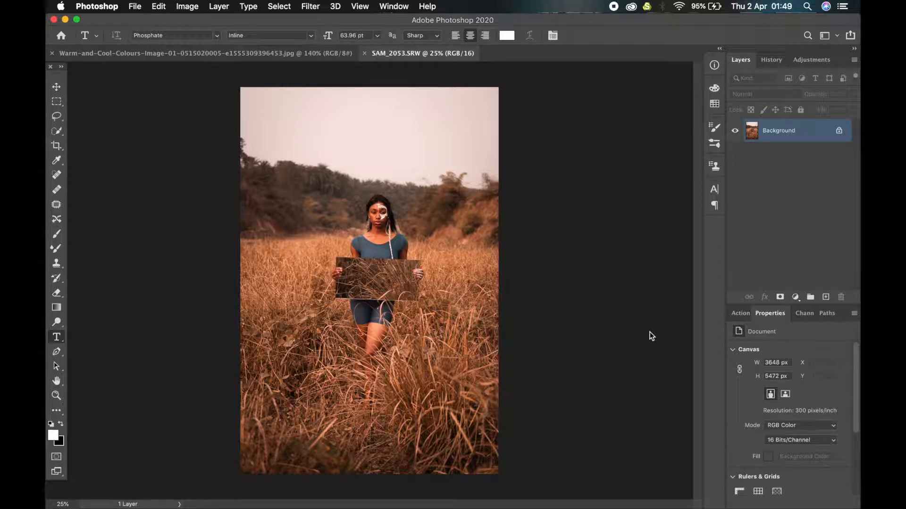
mouse_move(649, 329)
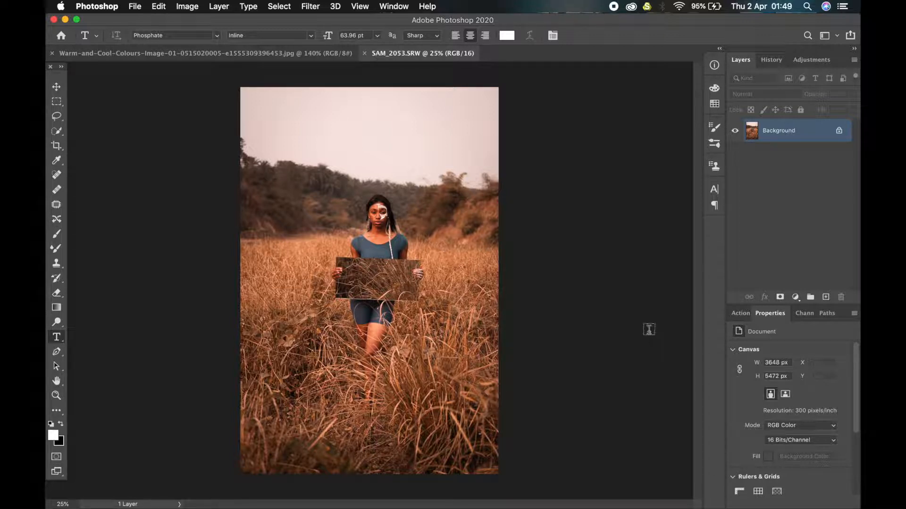
click(742, 313)
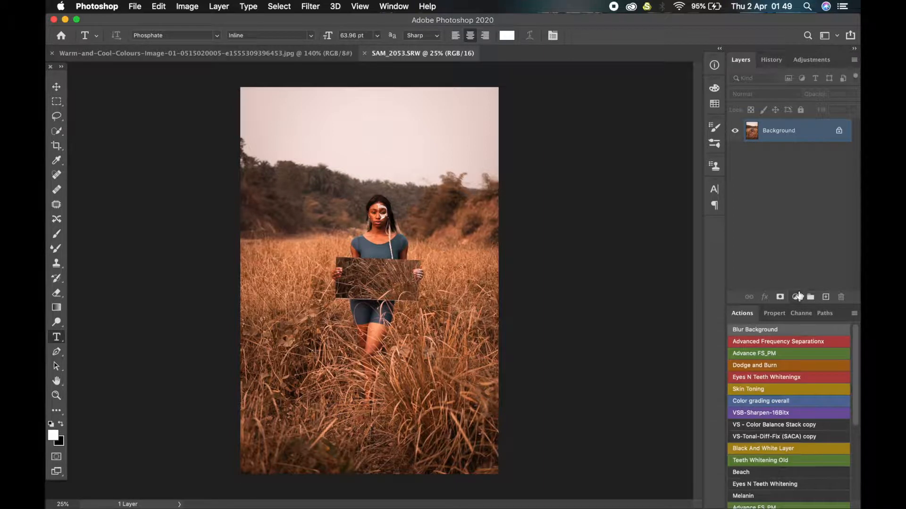
click(796, 297)
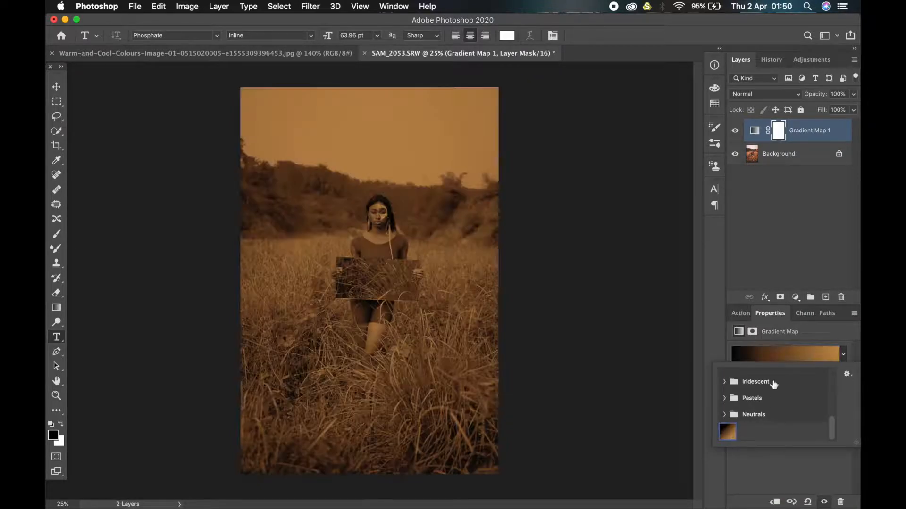
click(727, 431)
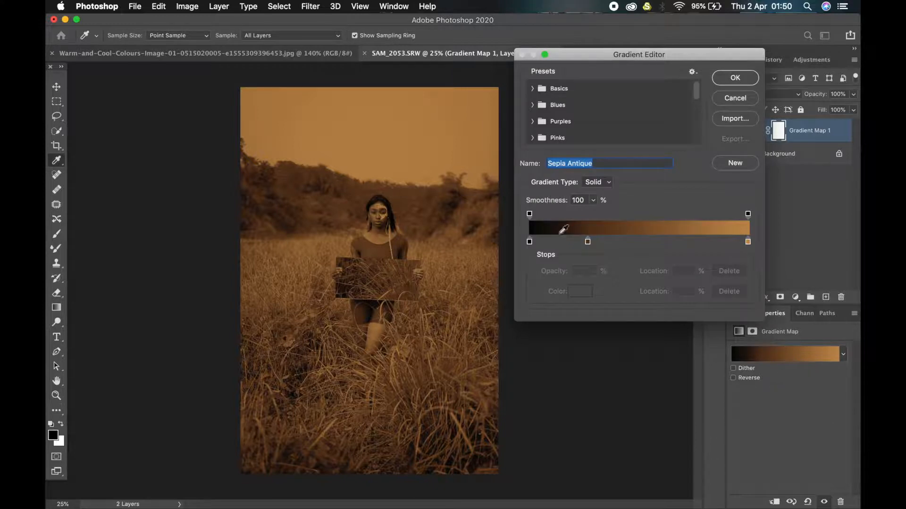
mouse_move(481, 249)
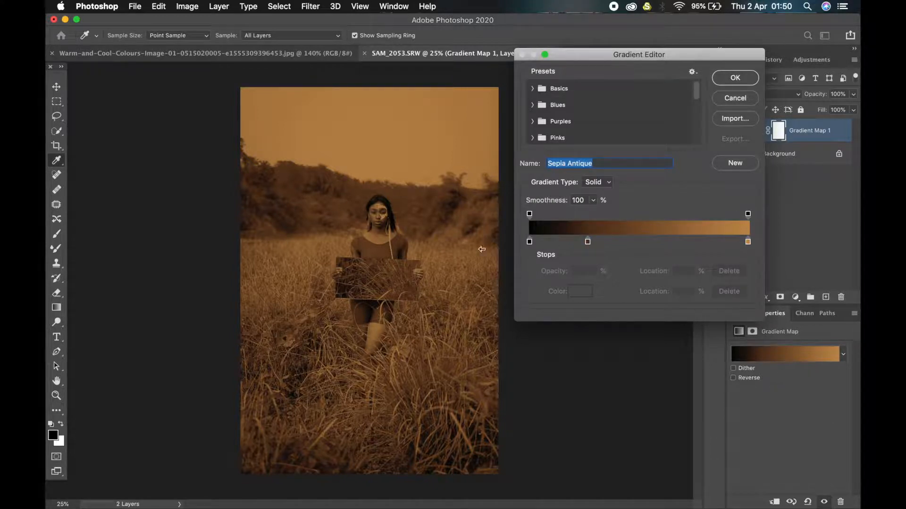
click(735, 77)
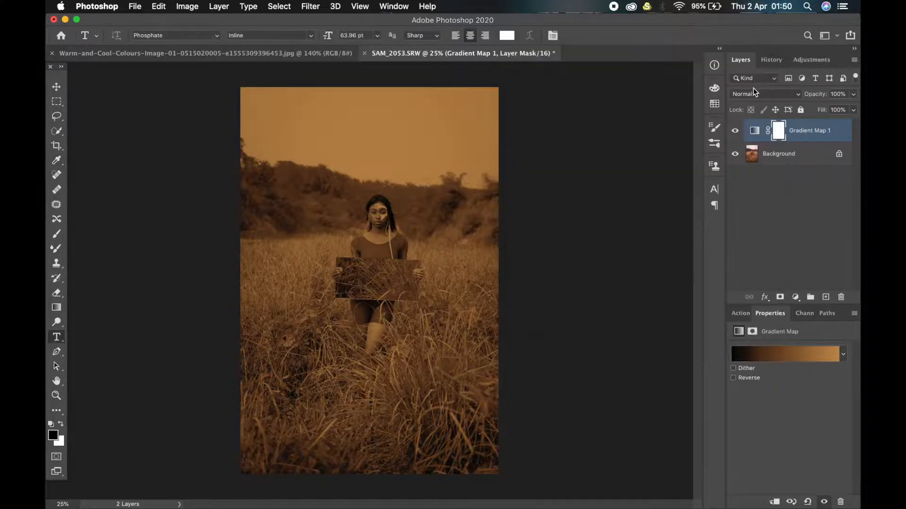
Blend the gradient map layer as Soft Light at 10% opacity.
click(763, 94)
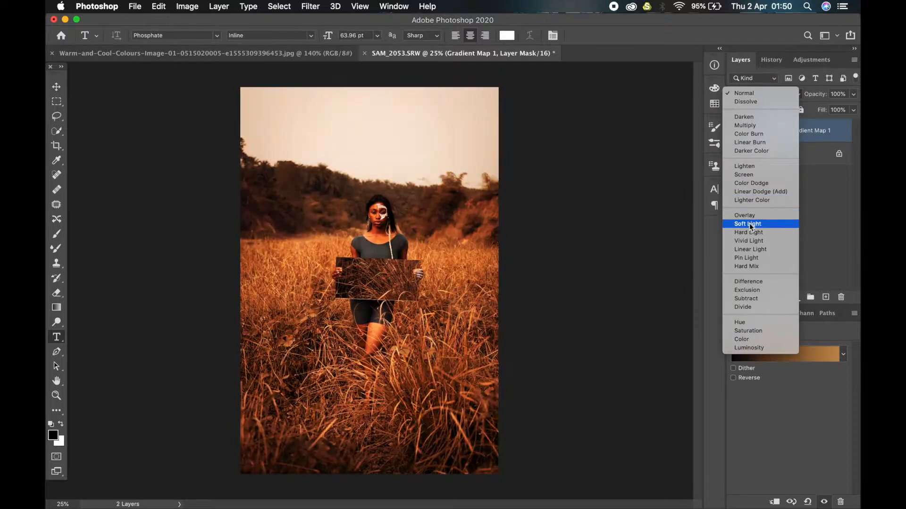
click(747, 223)
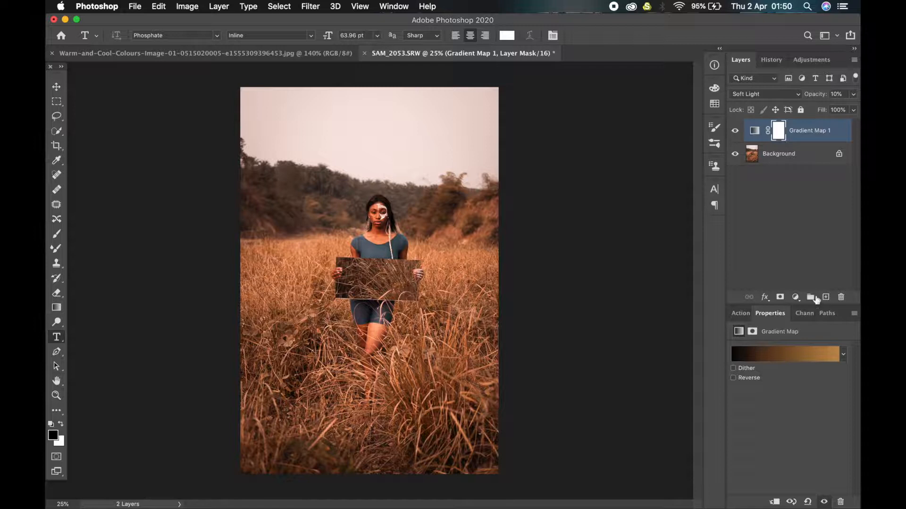
Add a Hue/Saturation layer and set the Reds saturation to -8.
click(795, 297)
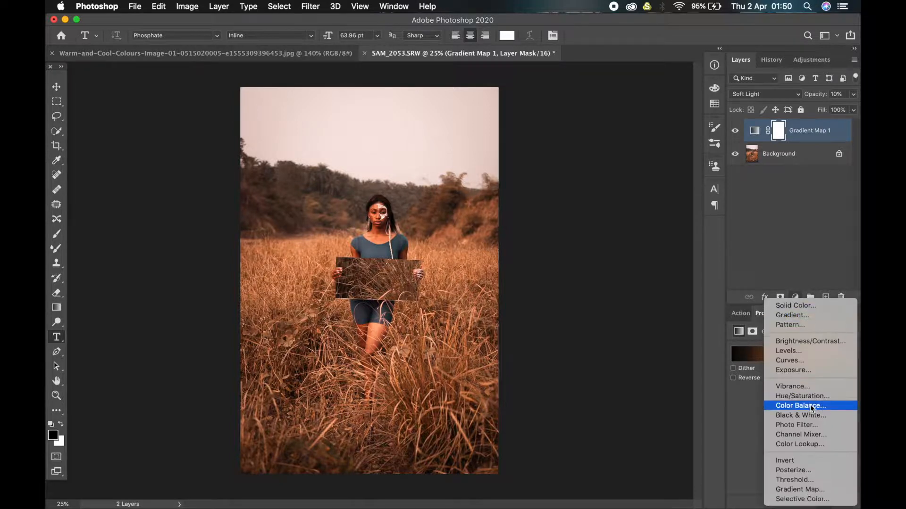
click(802, 395)
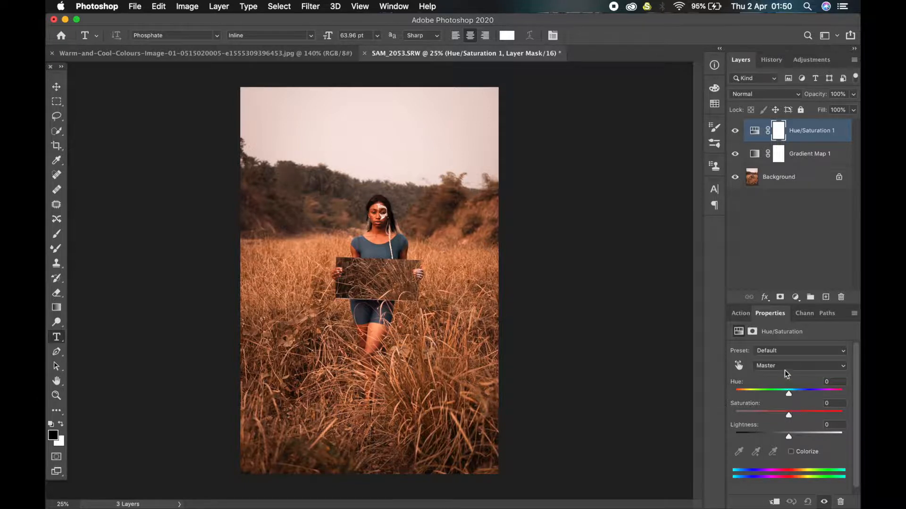
click(800, 366)
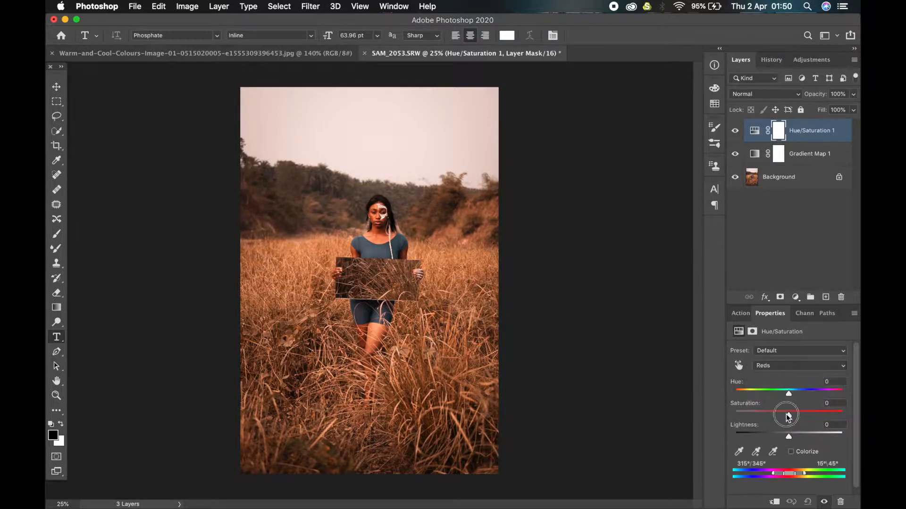
drag(787, 412, 796, 412)
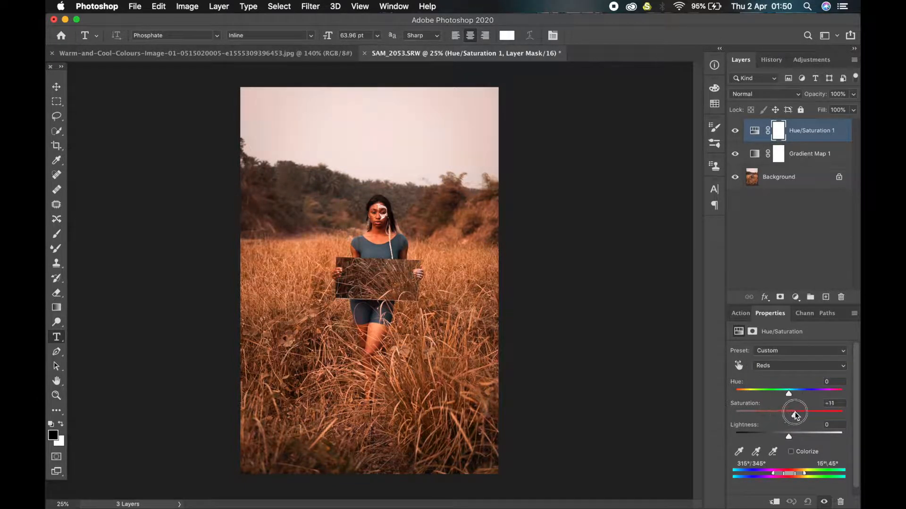
drag(795, 411, 782, 412)
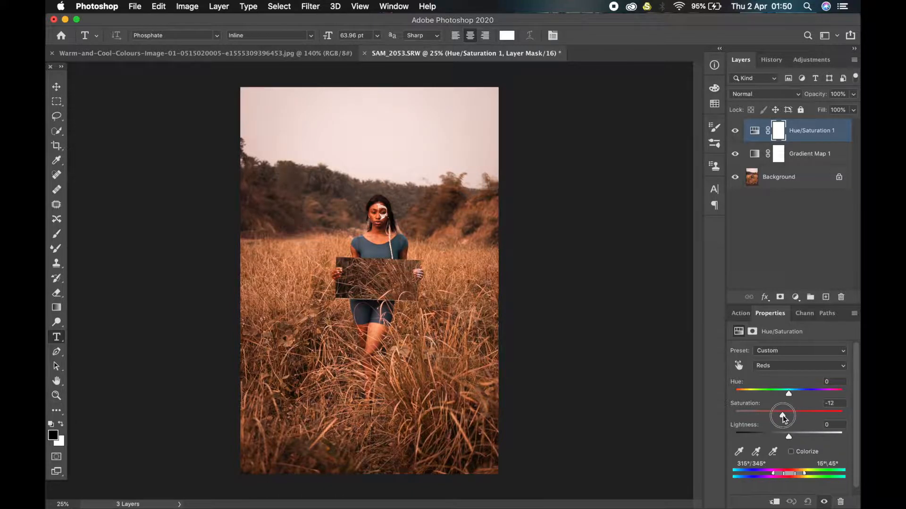
drag(783, 415, 784, 414)
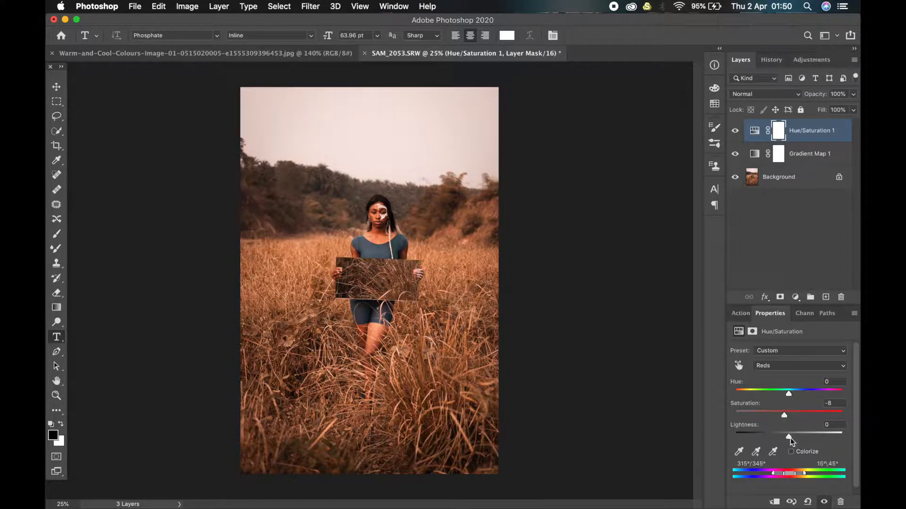
drag(792, 433, 787, 432)
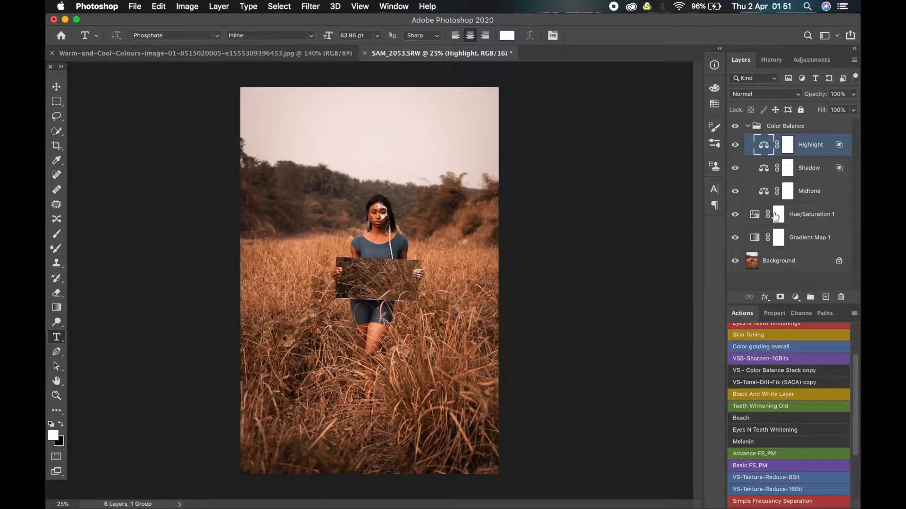
Select the Midtone layer inside the new Color Balance group.
click(809, 191)
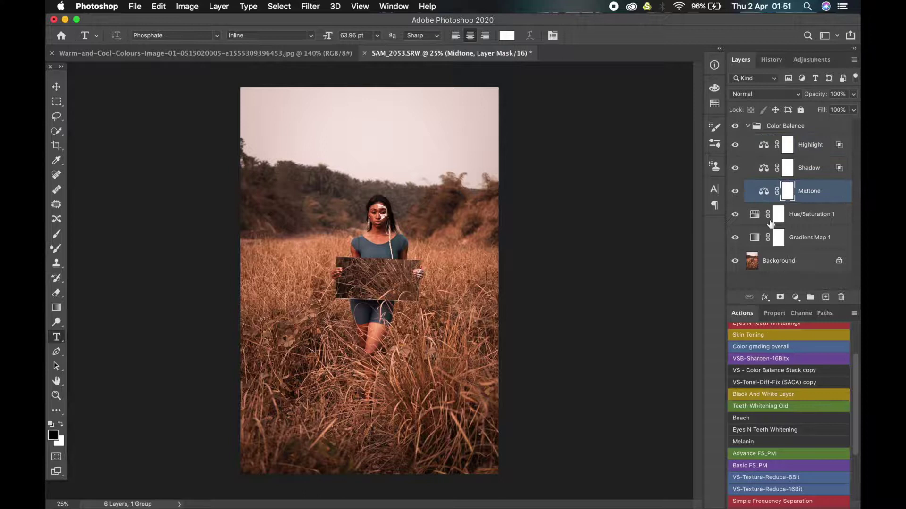
Set the Midtone colour balance to Red +4 and Blue +4.
click(763, 191)
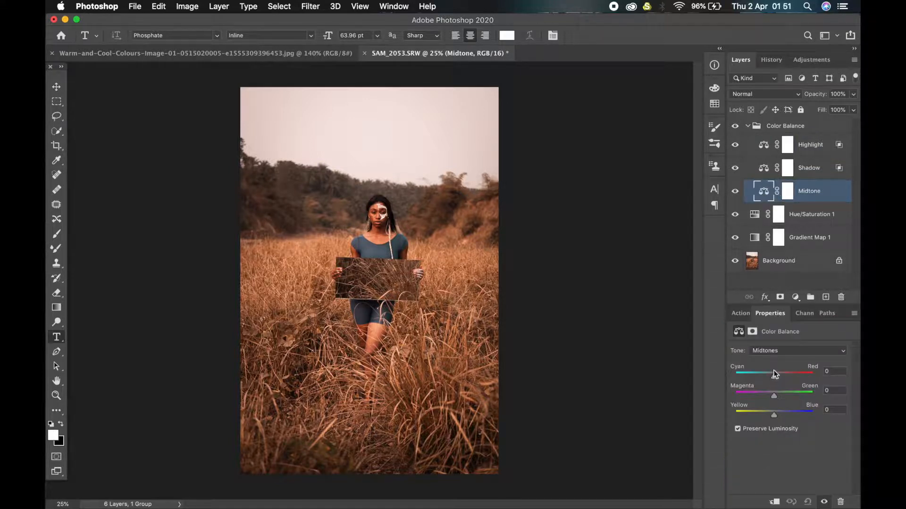
drag(773, 372, 779, 373)
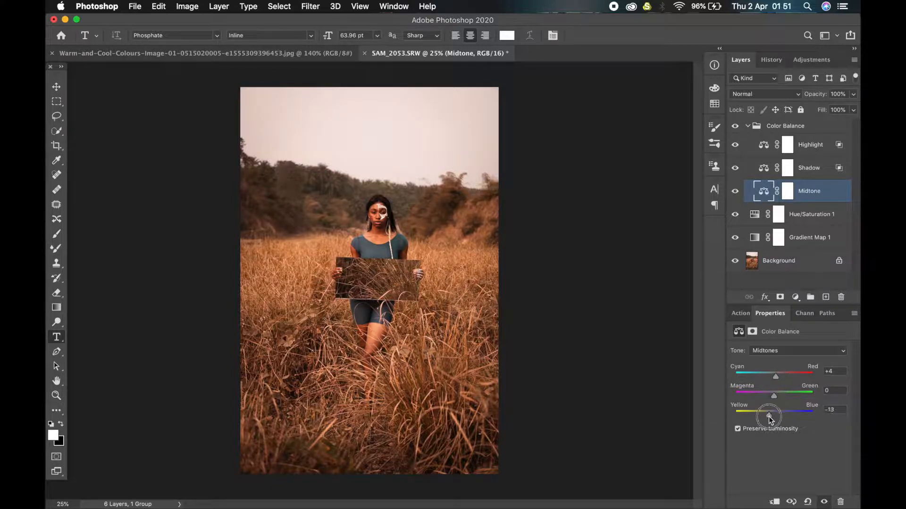
drag(768, 414, 778, 415)
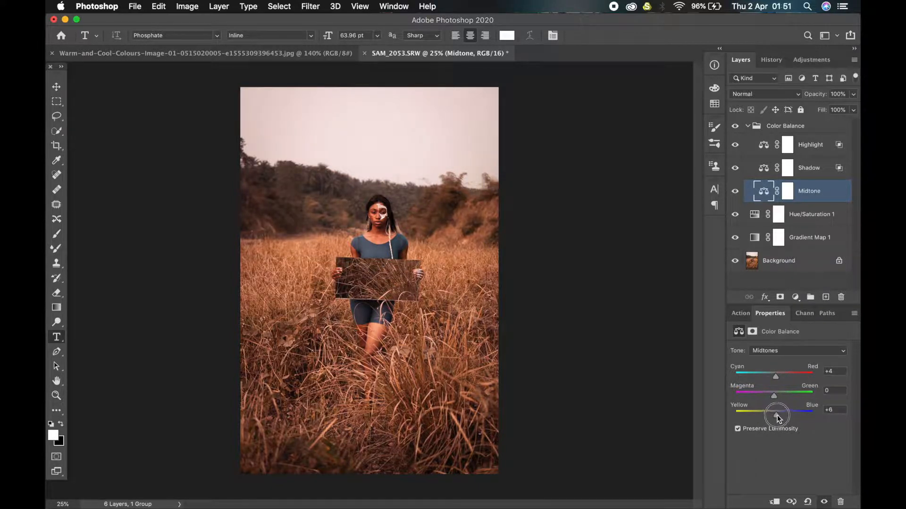
drag(781, 412, 775, 412)
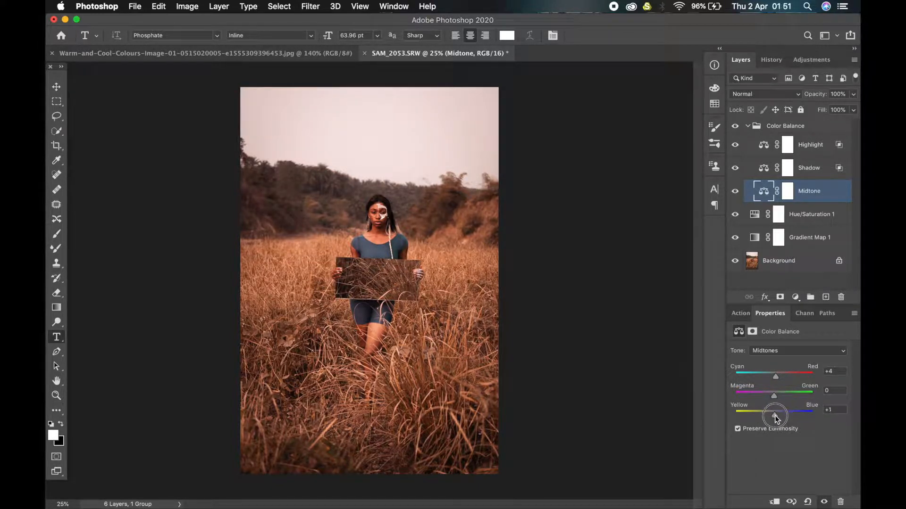
drag(775, 414, 776, 414)
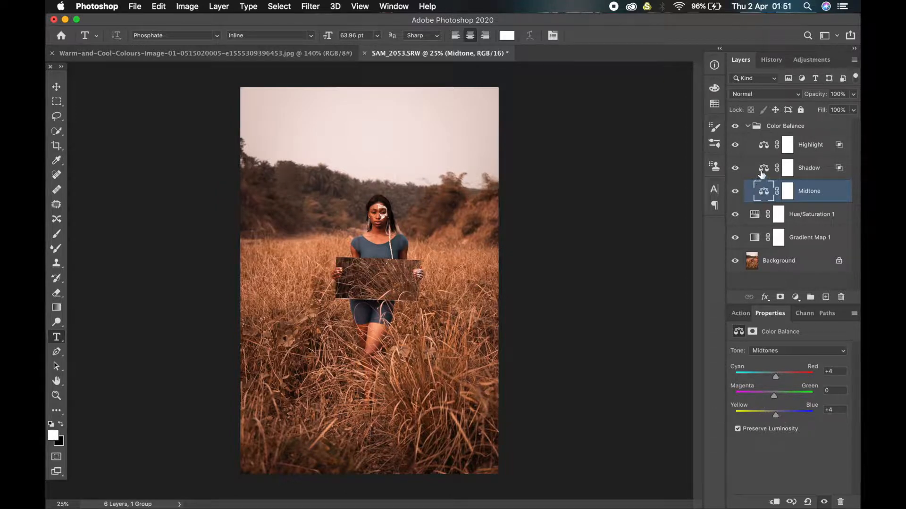
Tune Shadow to Cyan -3, Yellow -4 and Highlight to Cyan -7, Yellow -7, then select the group.
click(809, 168)
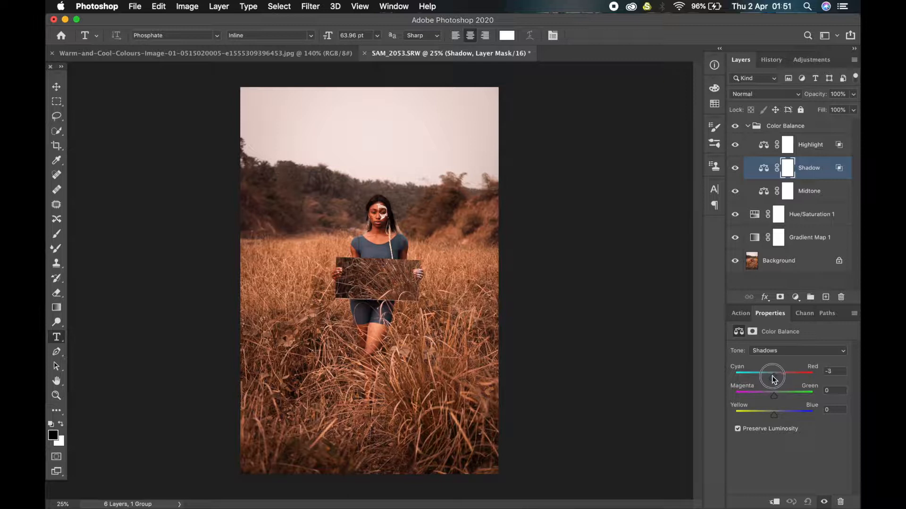
drag(773, 373, 779, 373)
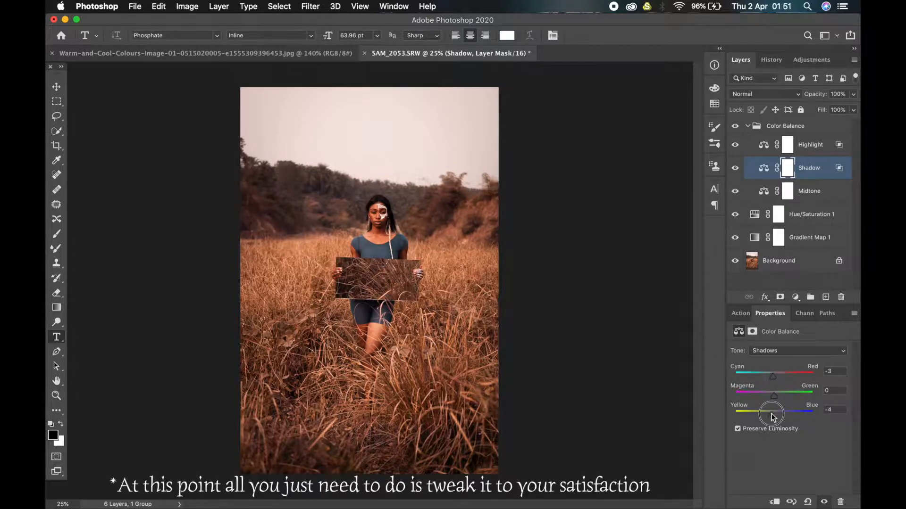
click(810, 145)
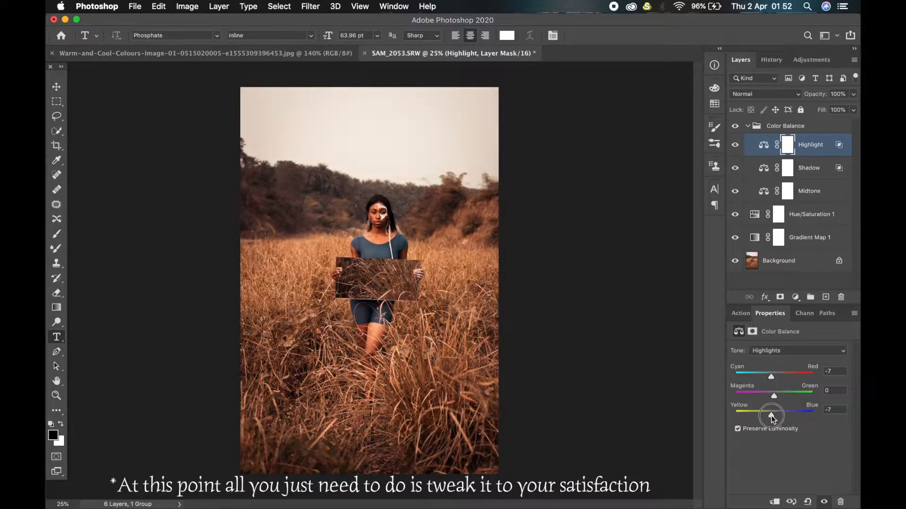
click(784, 126)
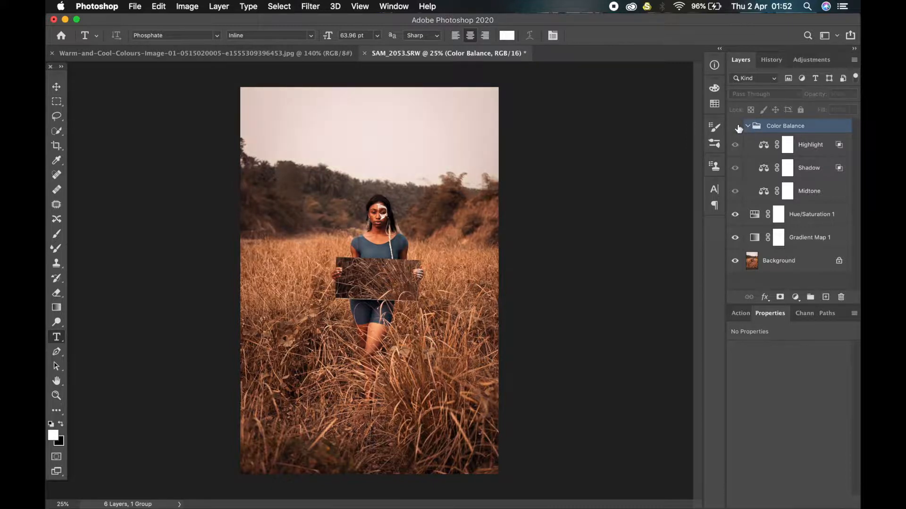
mouse_move(752, 126)
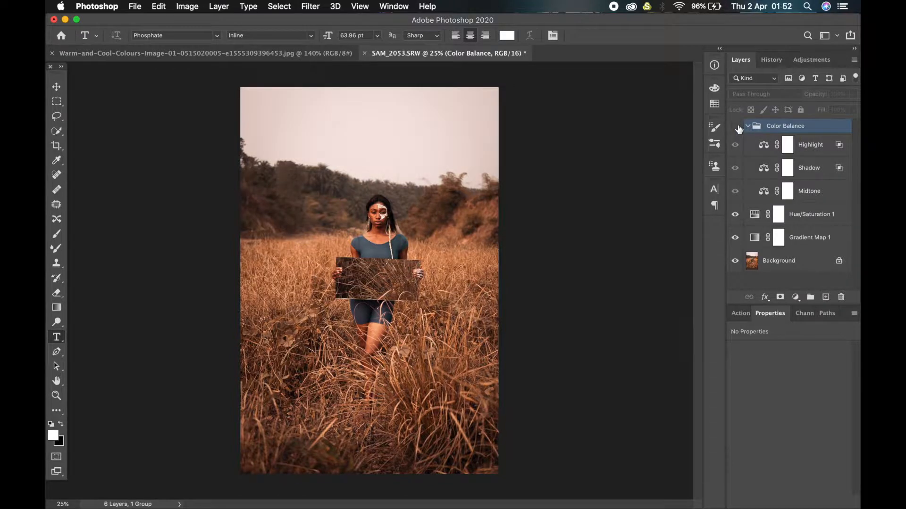
Collapse the Color Balance group in the Layers panel.
click(746, 126)
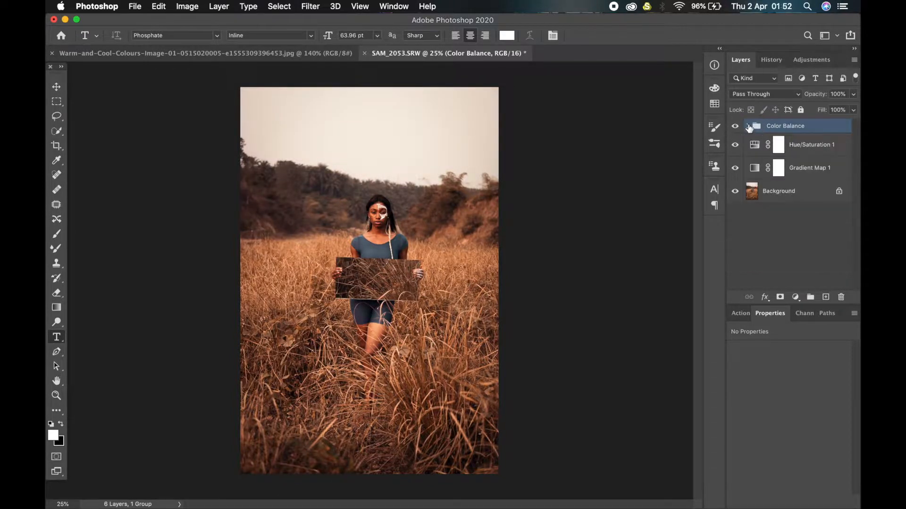
click(748, 126)
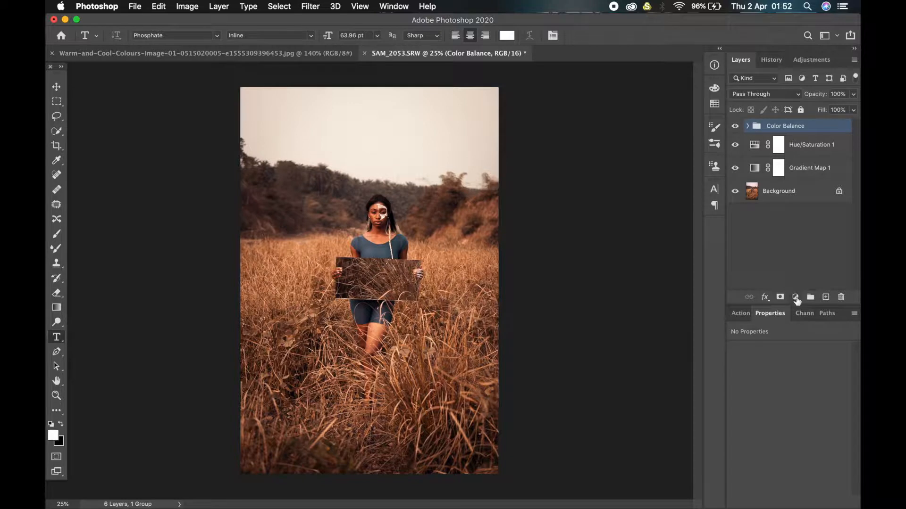
Add a Selective Color layer and set its Reds cyan to -7.
click(795, 297)
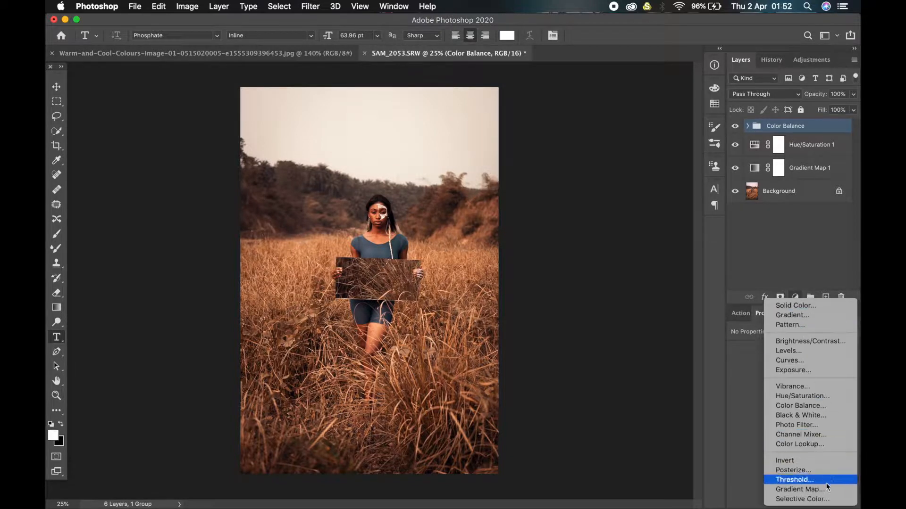
click(801, 499)
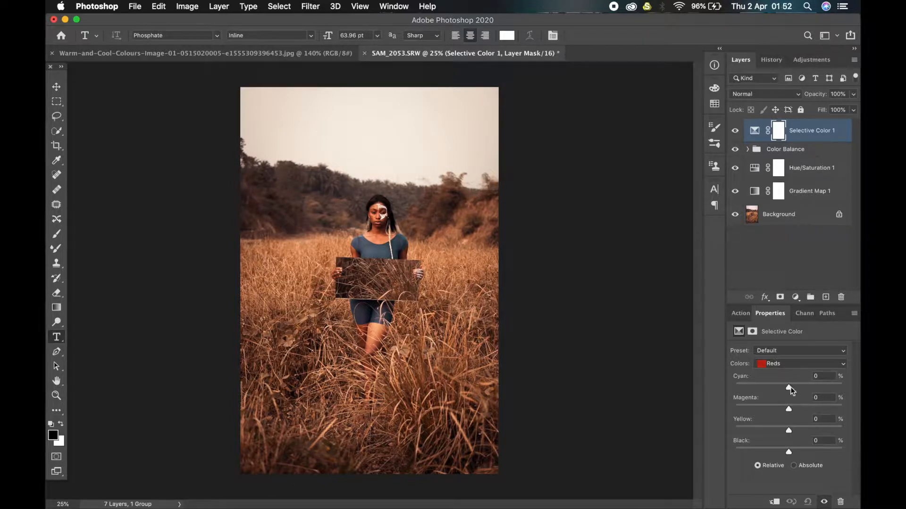
drag(789, 386, 793, 387)
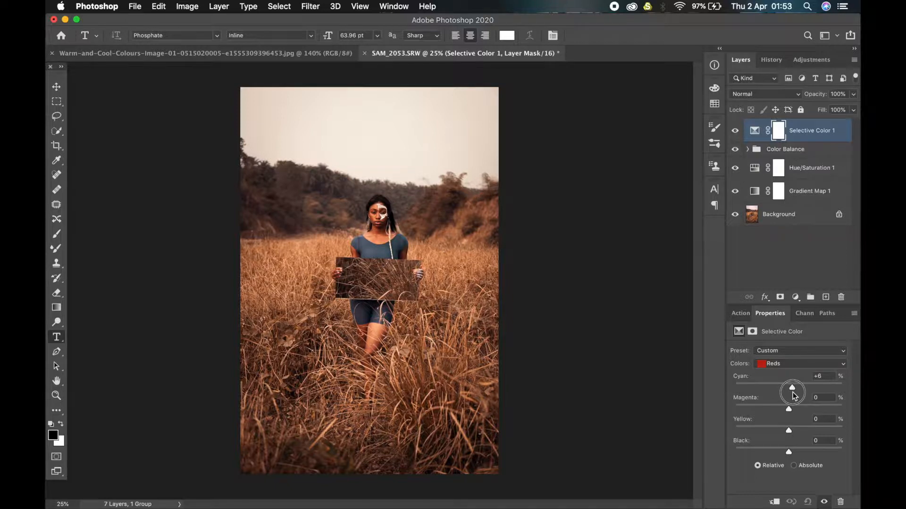
drag(792, 388, 790, 390)
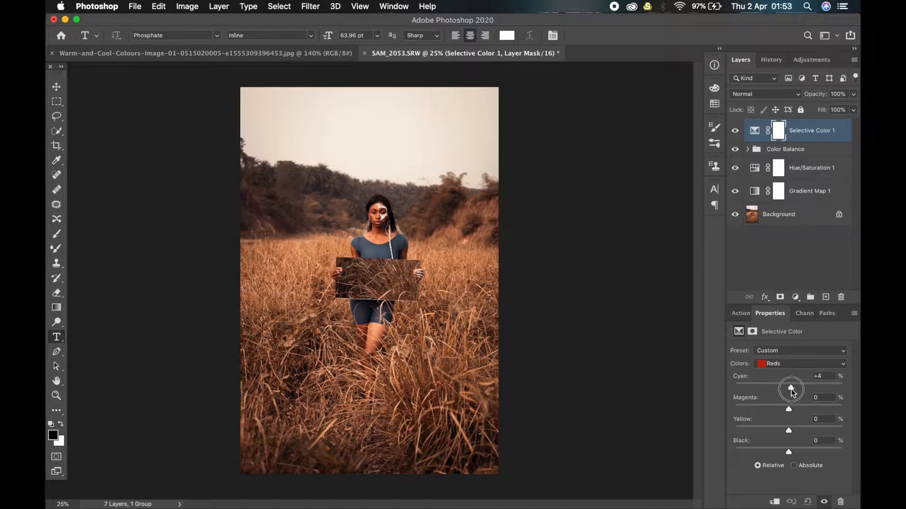
drag(792, 388, 784, 391)
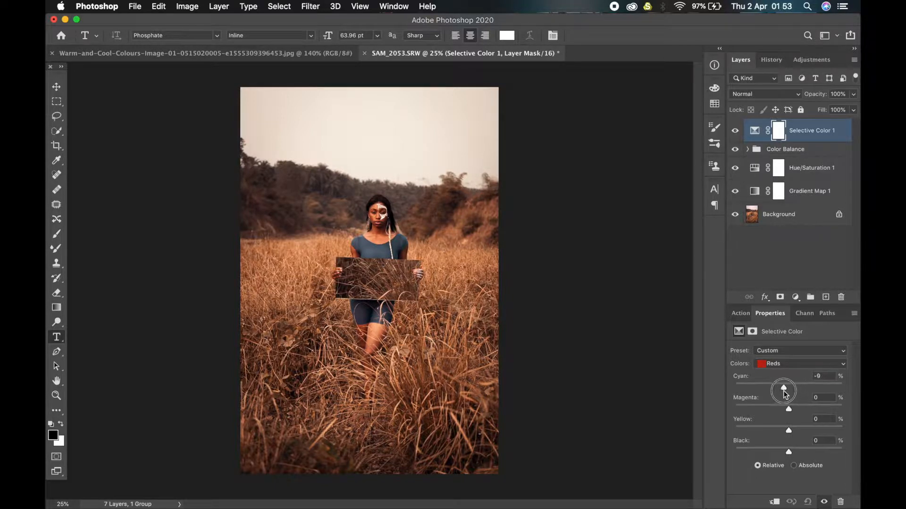
drag(785, 389, 782, 390)
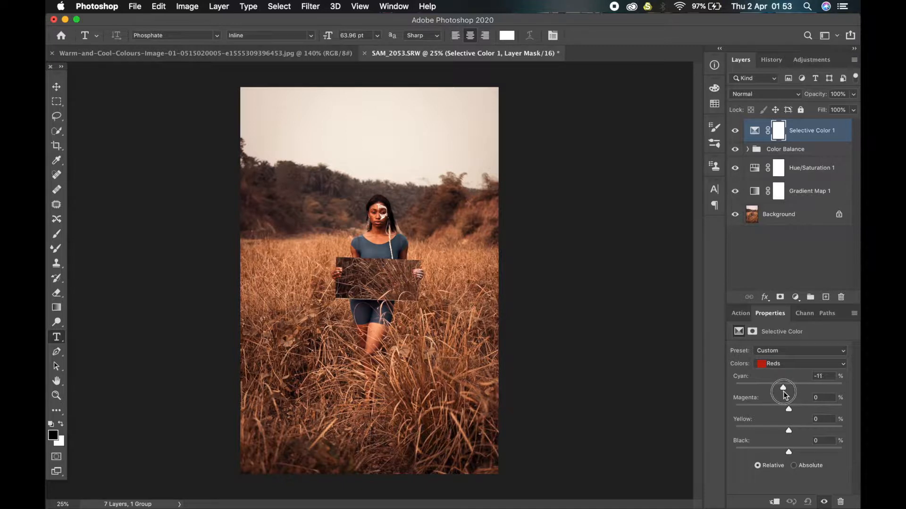
drag(783, 388, 784, 388)
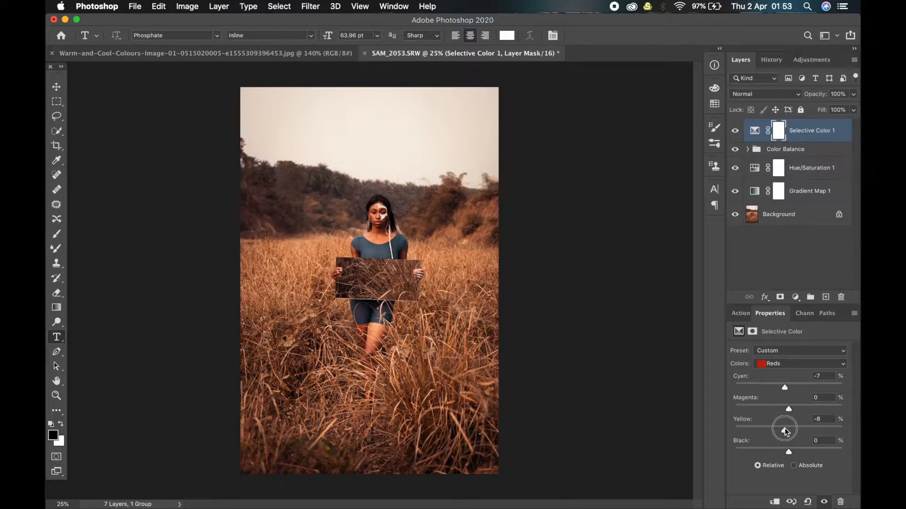
Set the Reds yellow to -3 and black to +4.
drag(785, 426, 795, 427)
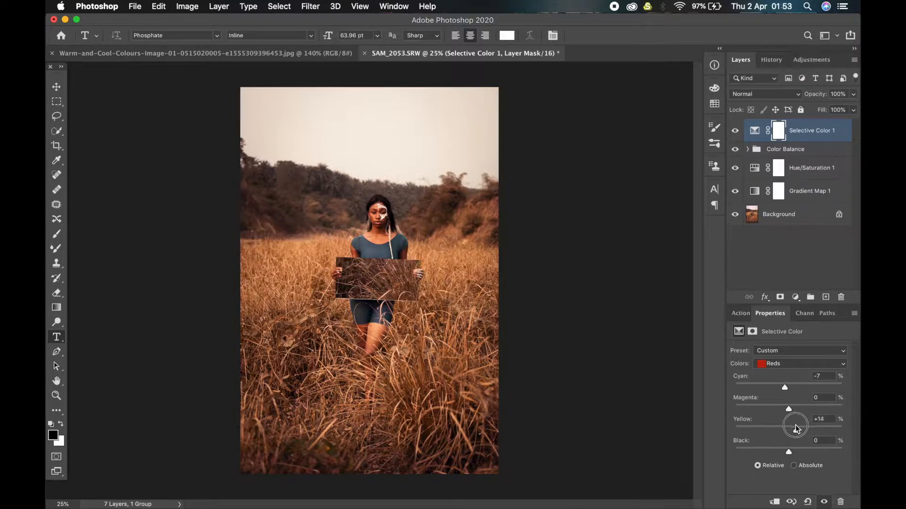
drag(795, 426, 785, 427)
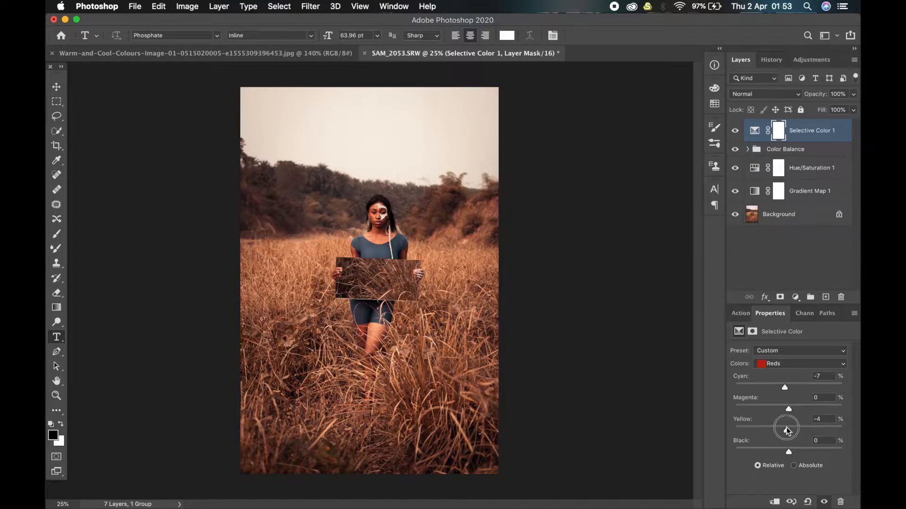
drag(786, 429, 787, 429)
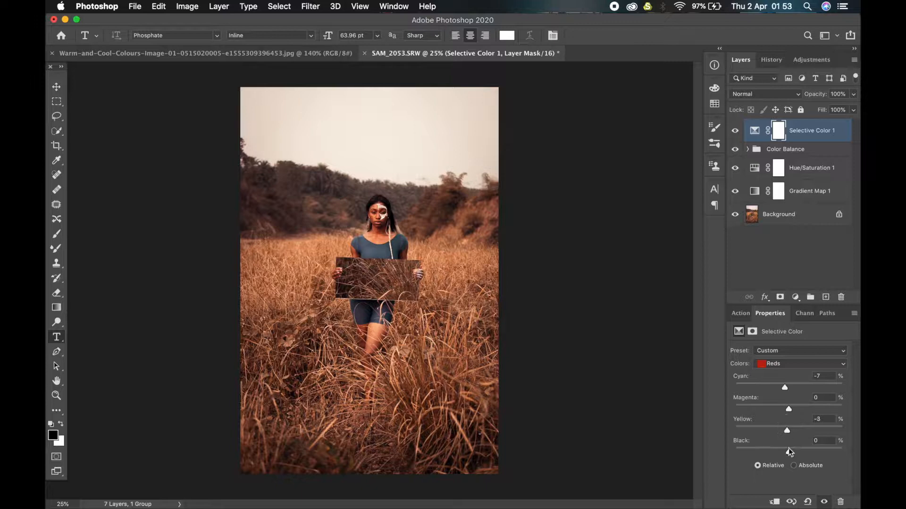
drag(786, 446, 792, 445)
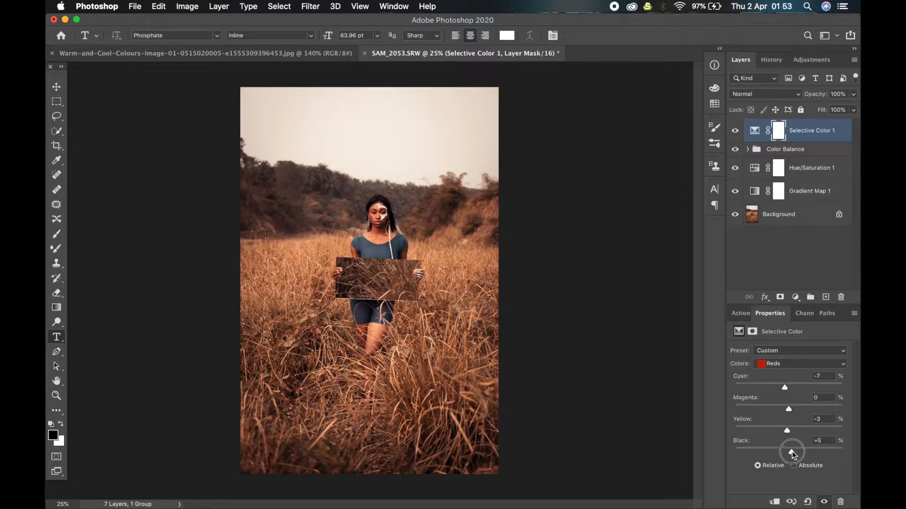
drag(792, 451, 790, 452)
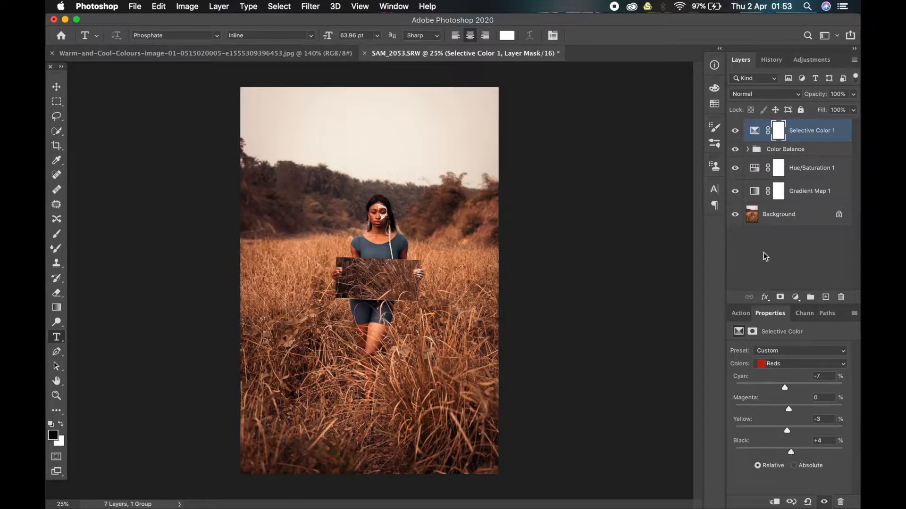
Switch to Blacks and set cyan +3, yellow -2 and black +4.
click(799, 364)
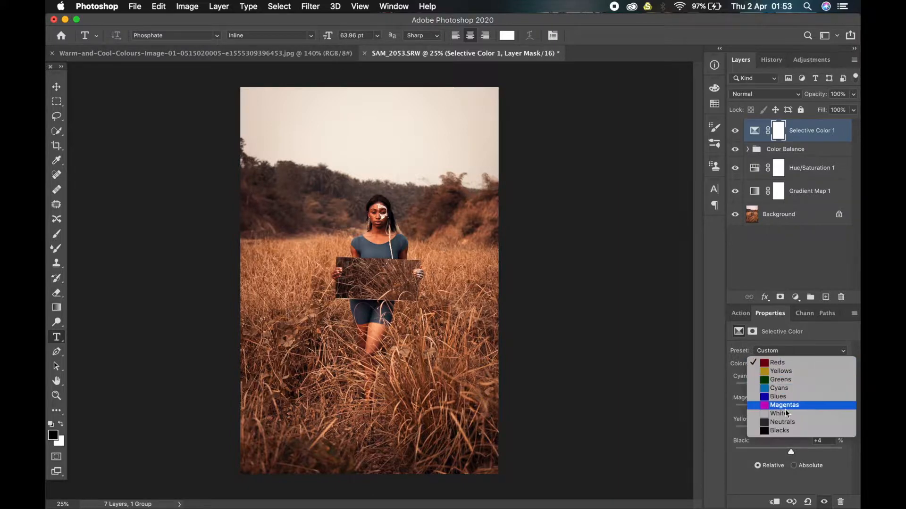
mouse_move(794, 376)
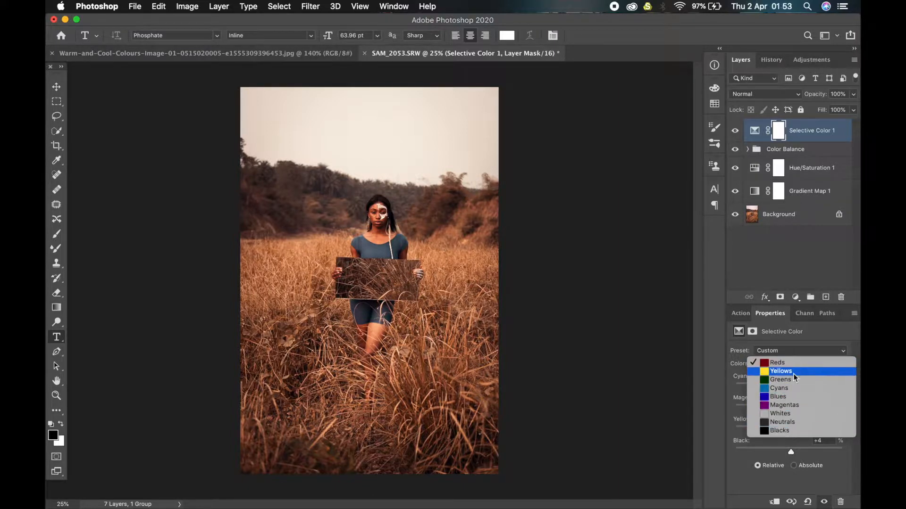
click(776, 362)
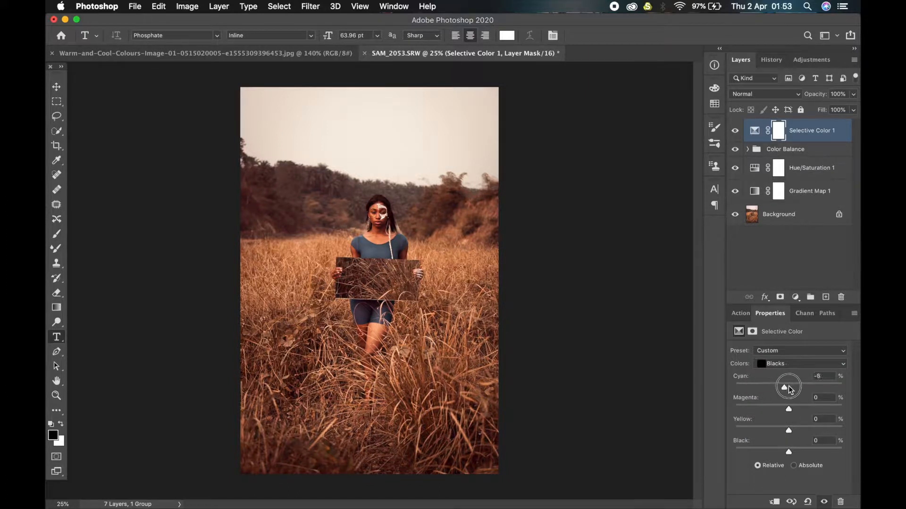
drag(783, 387, 792, 386)
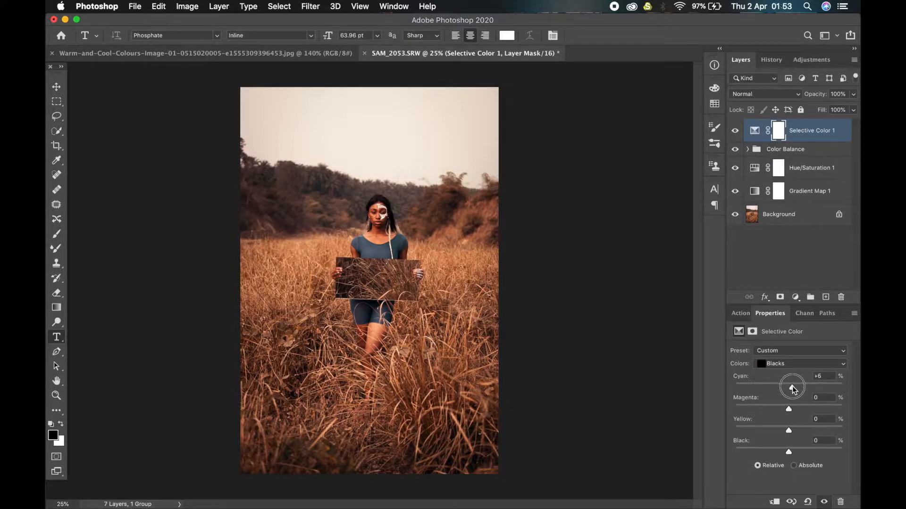
drag(792, 386, 790, 387)
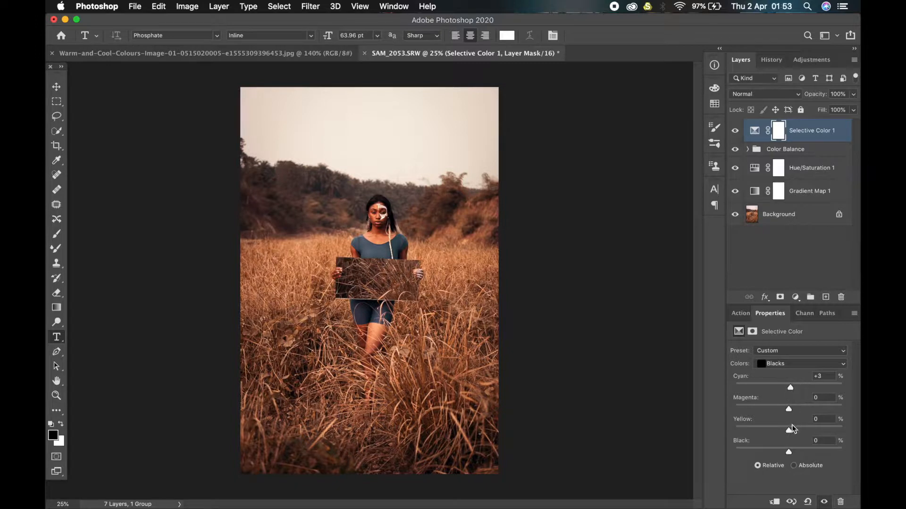
drag(787, 427, 794, 427)
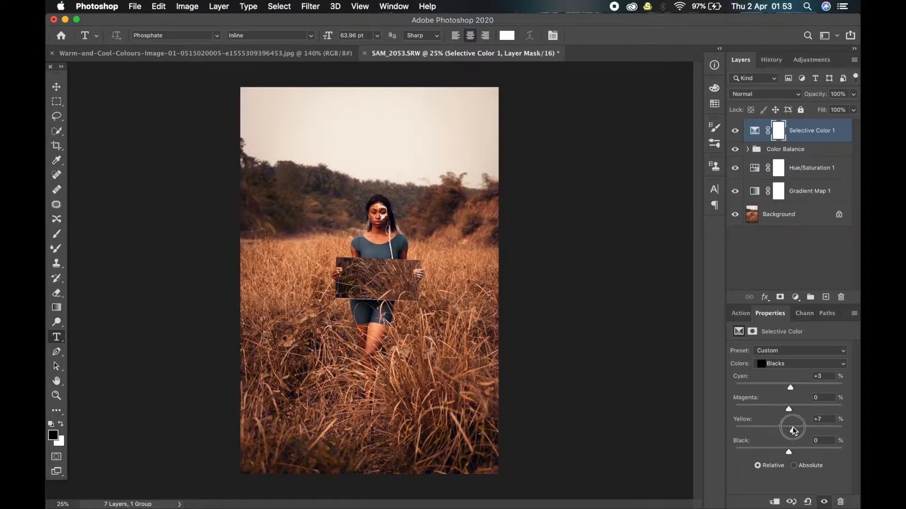
drag(793, 426, 787, 427)
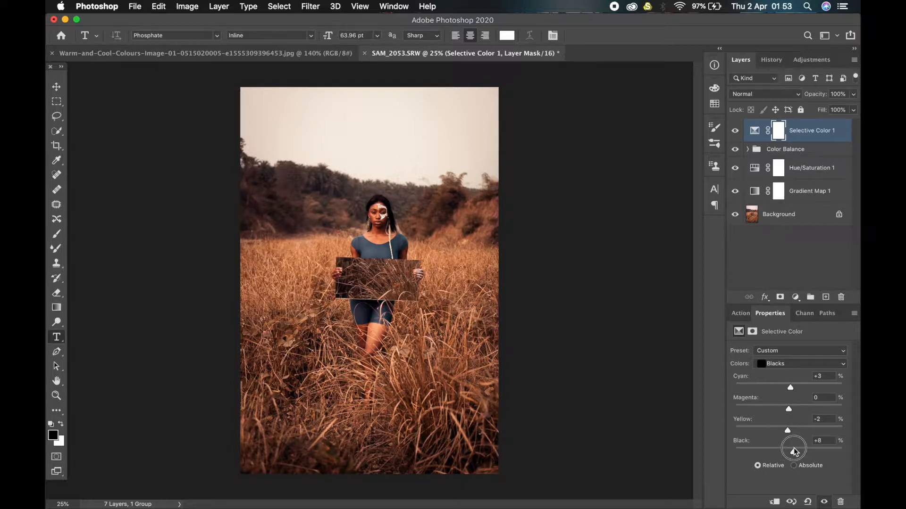
drag(796, 451, 792, 452)
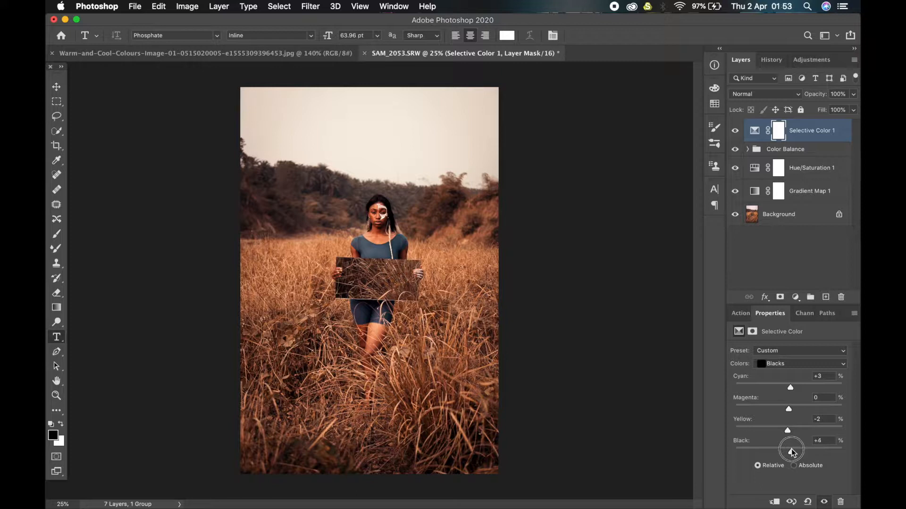
Switch to Whites and set cyan +16 and yellow +4, then select the Gradient Map layer.
click(799, 364)
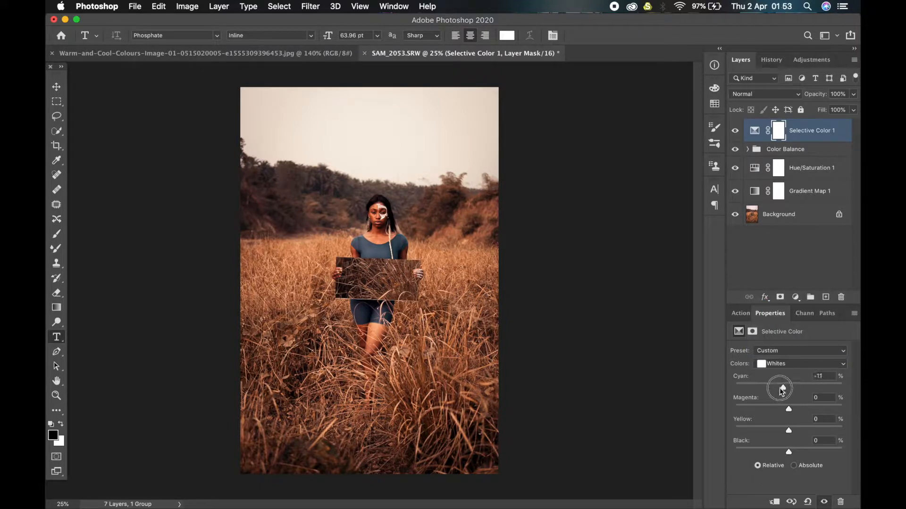
drag(780, 388, 818, 388)
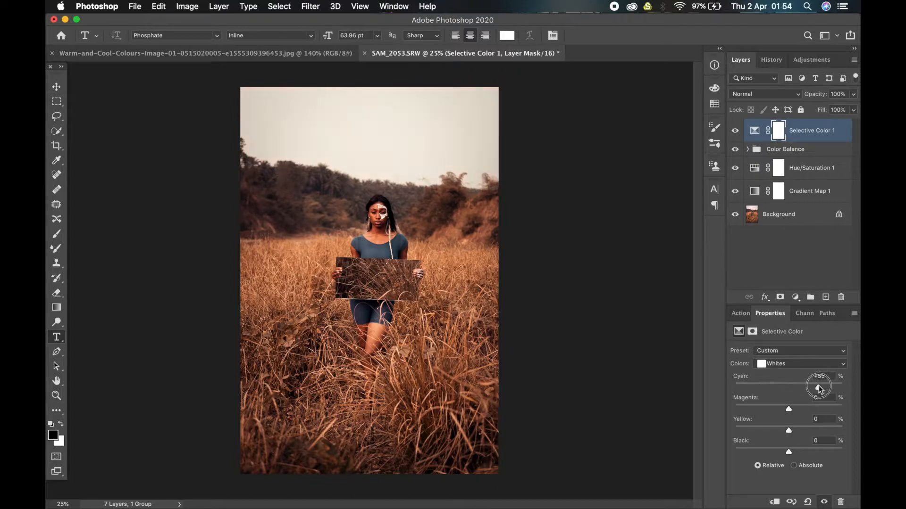
drag(817, 386, 796, 387)
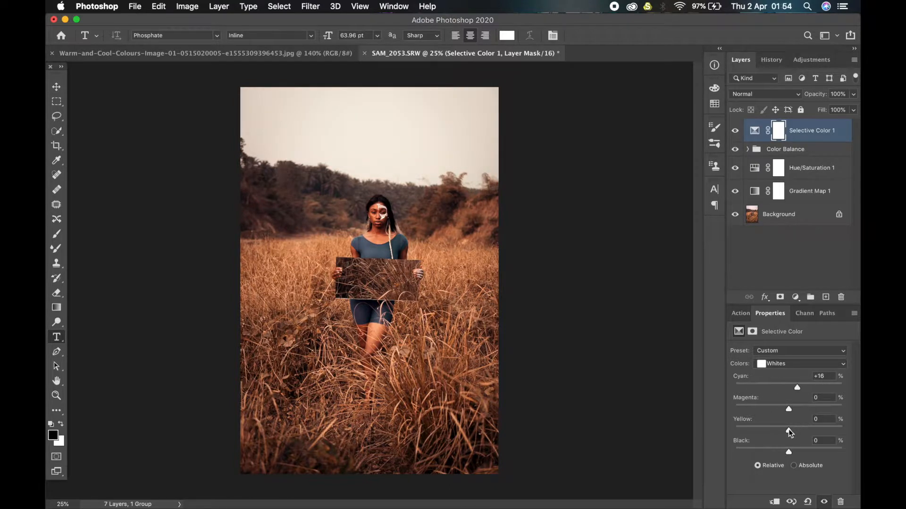
drag(788, 431, 783, 431)
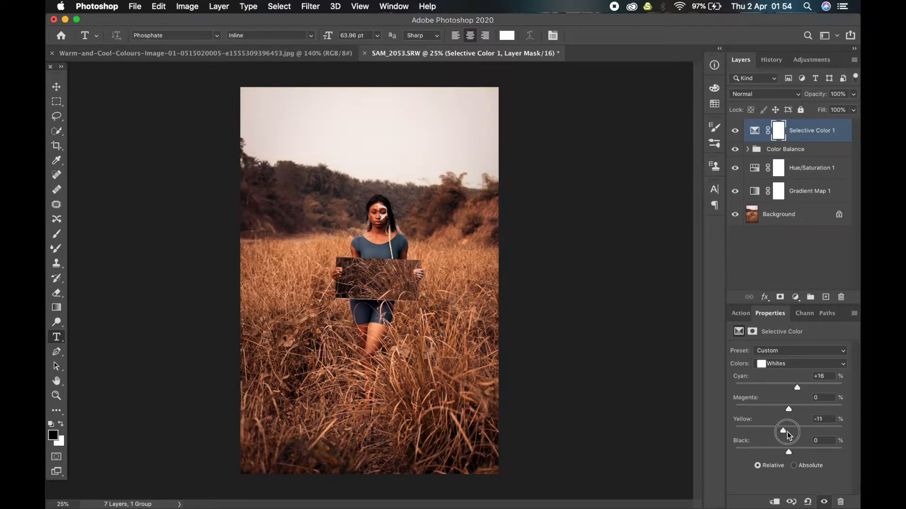
drag(788, 431, 790, 430)
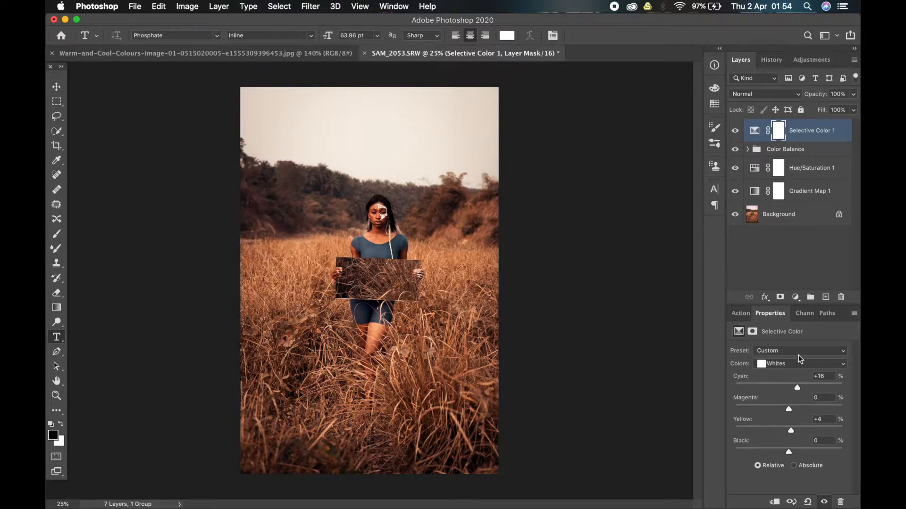
click(810, 192)
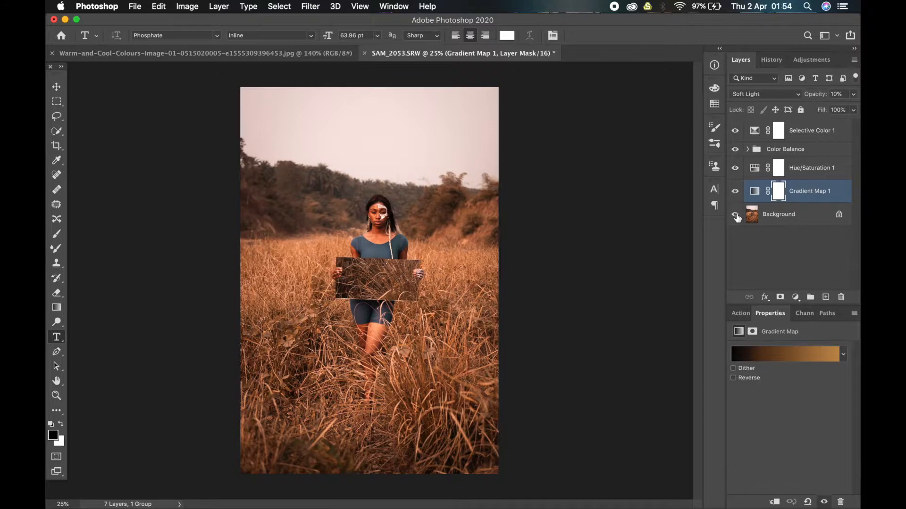
Reselect the Selective Color 1 layer after reviewing the Gradient Map settings.
click(812, 131)
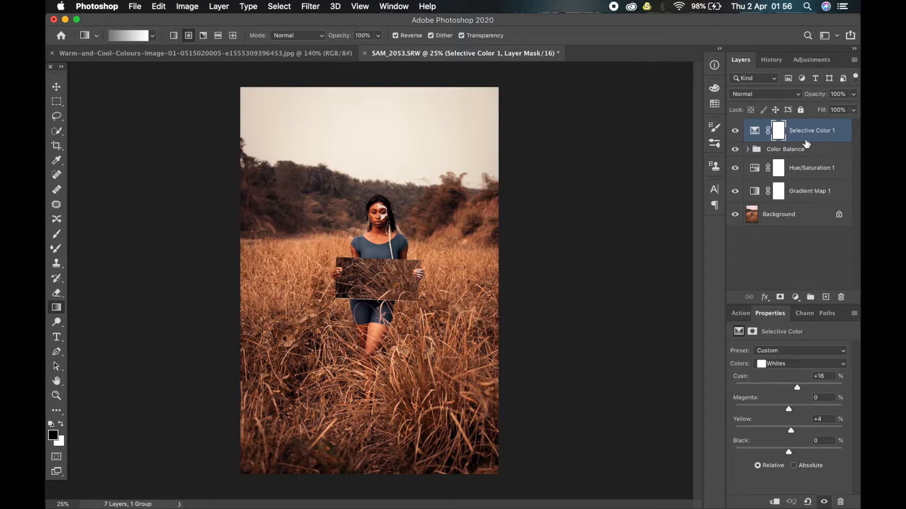
mouse_move(381, 144)
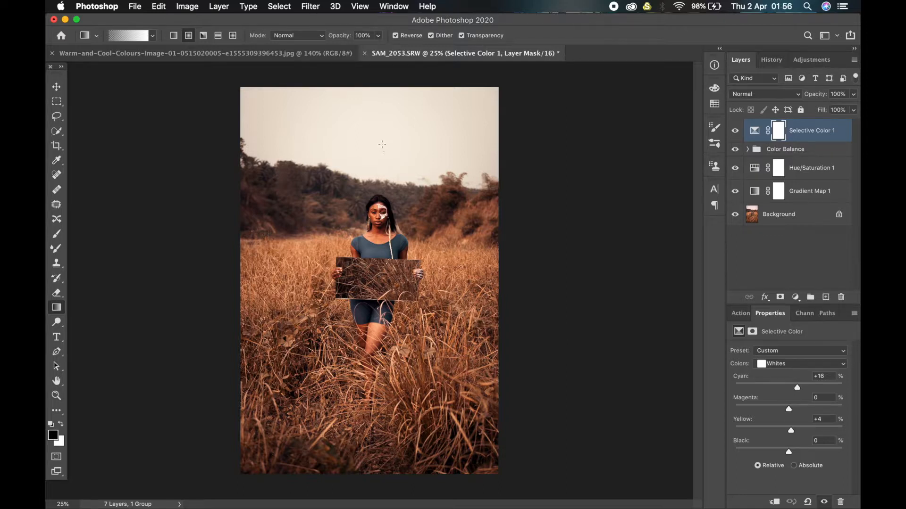